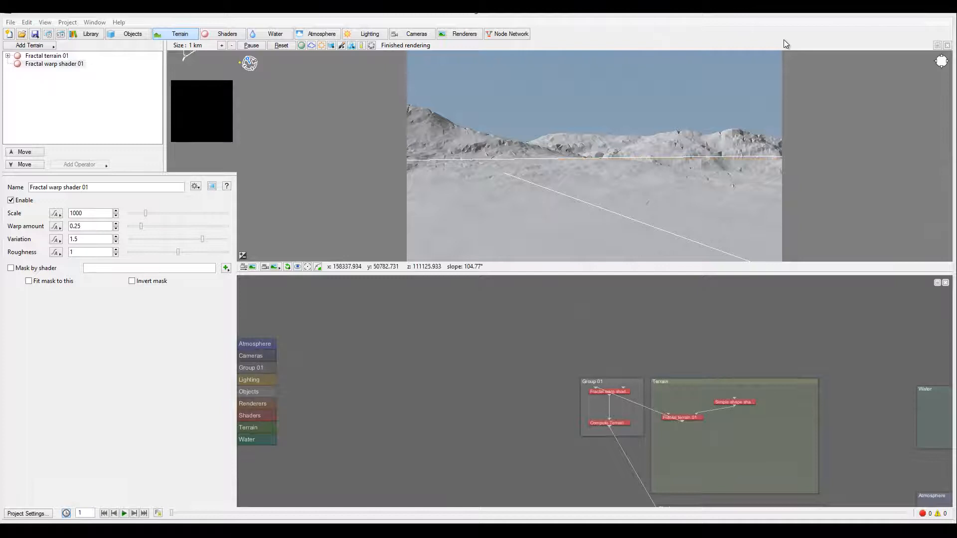
pyautogui.moveTo(423, 103)
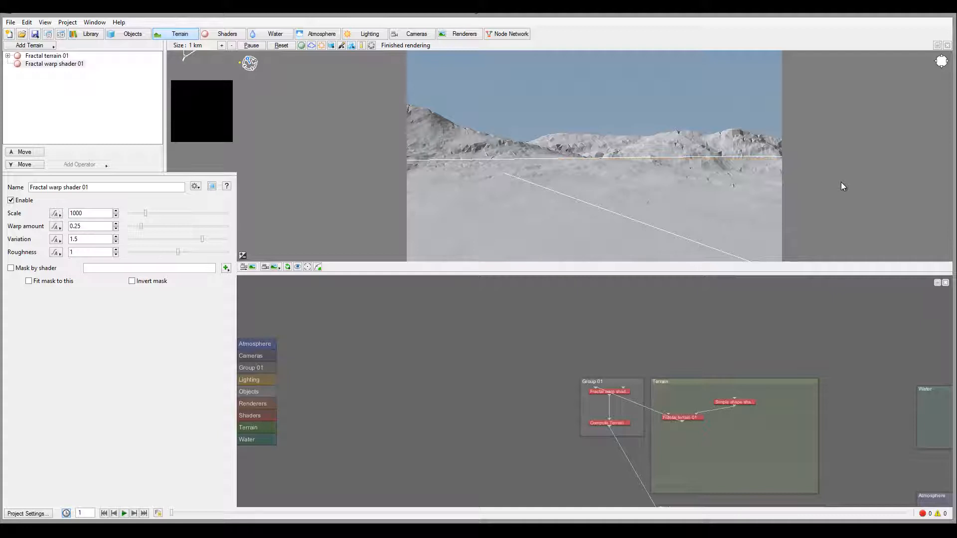
pyautogui.moveTo(587, 165)
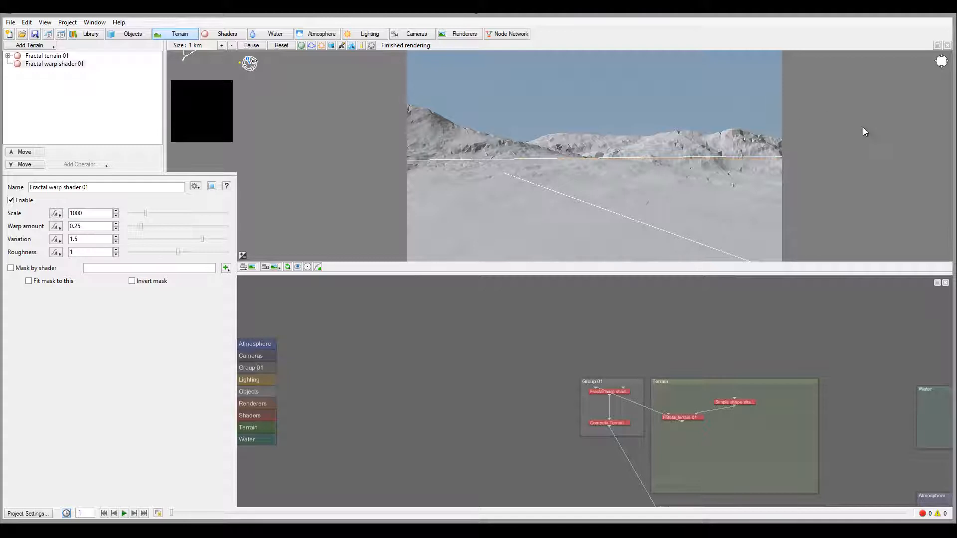
pyautogui.moveTo(718, 183)
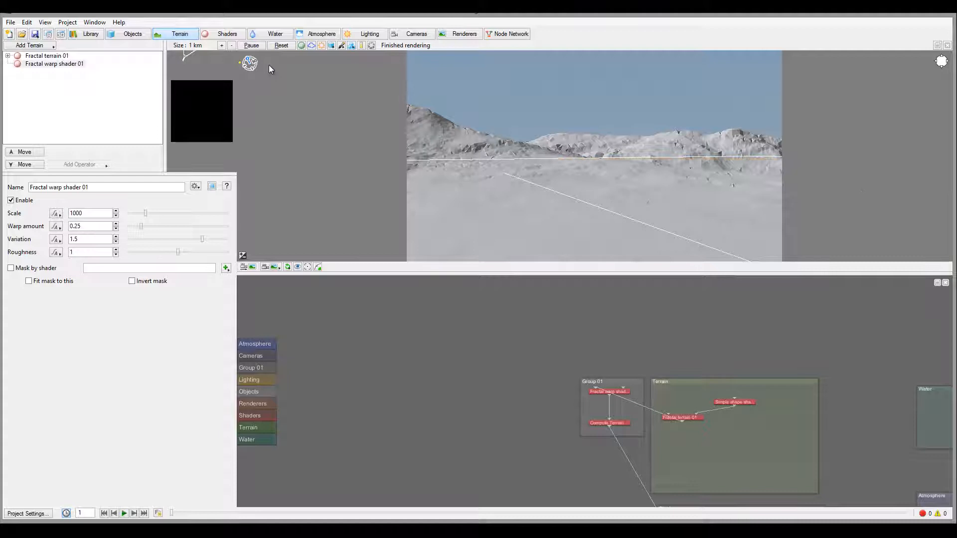
pyautogui.moveTo(789, 177)
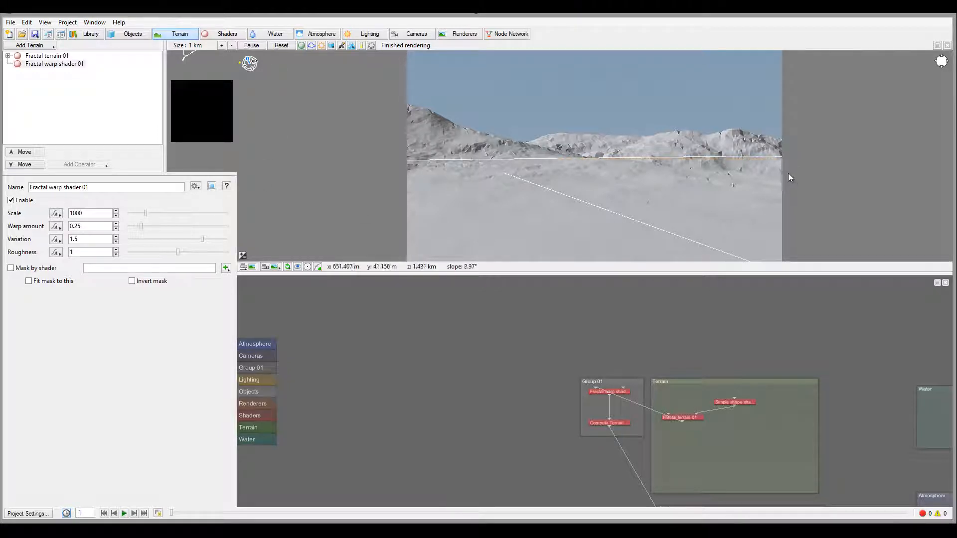
pyautogui.moveTo(778, 74)
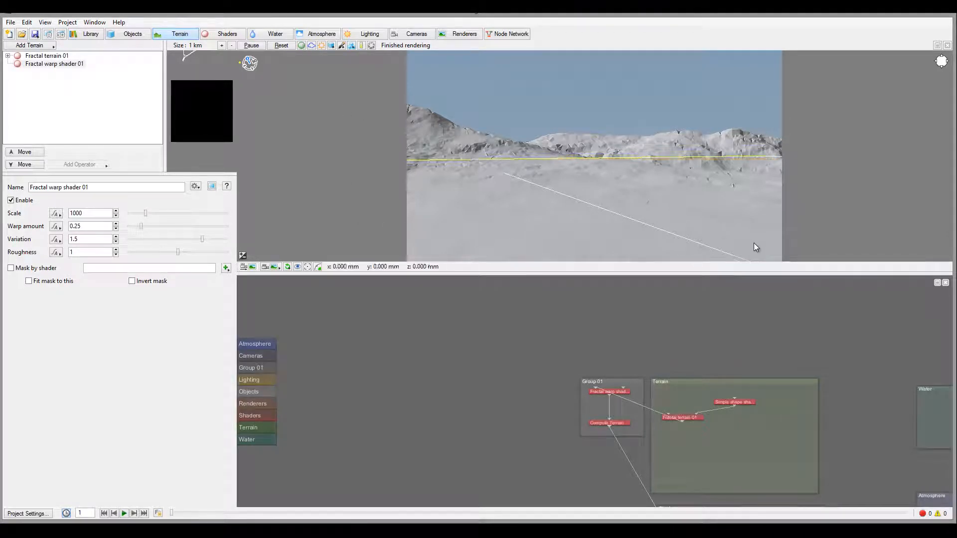
pyautogui.moveTo(604, 92)
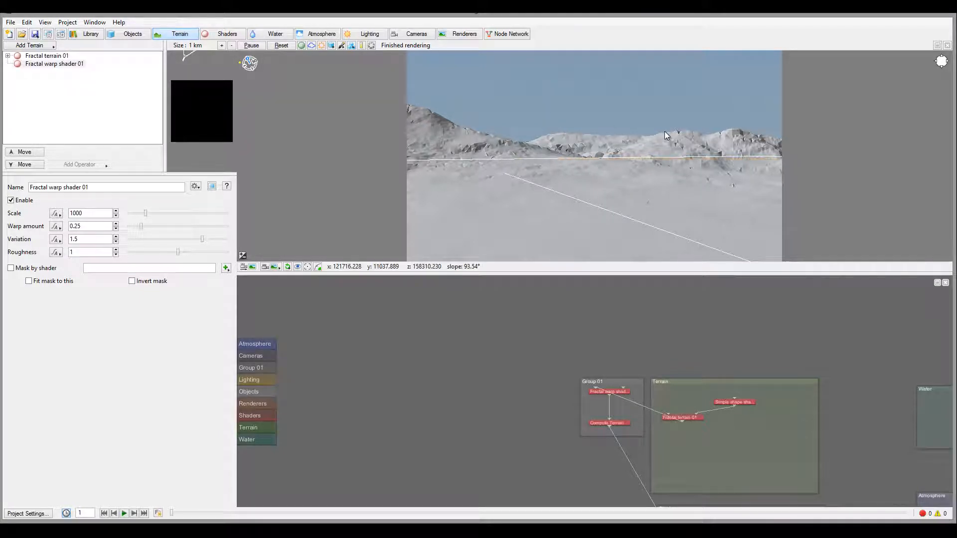
pyautogui.moveTo(433, 126)
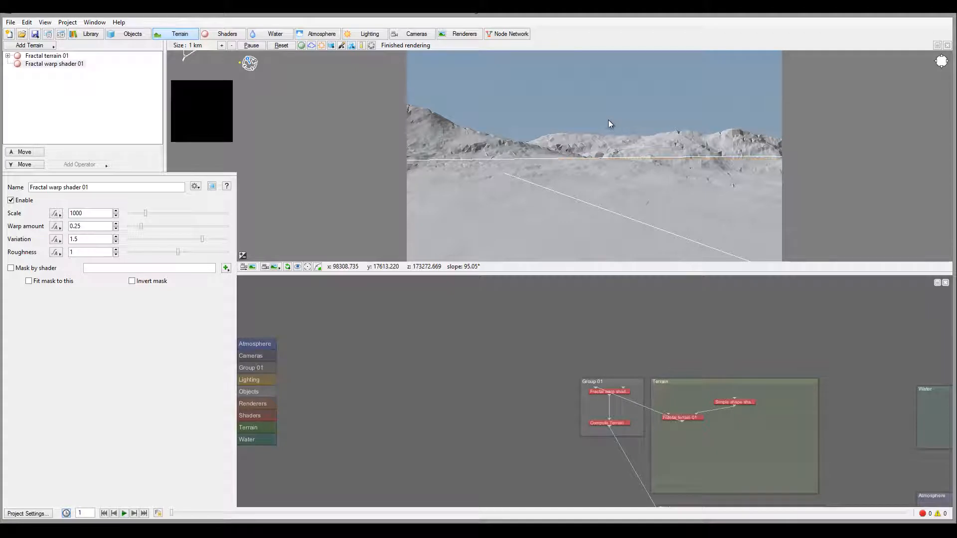
pyautogui.moveTo(476, 122)
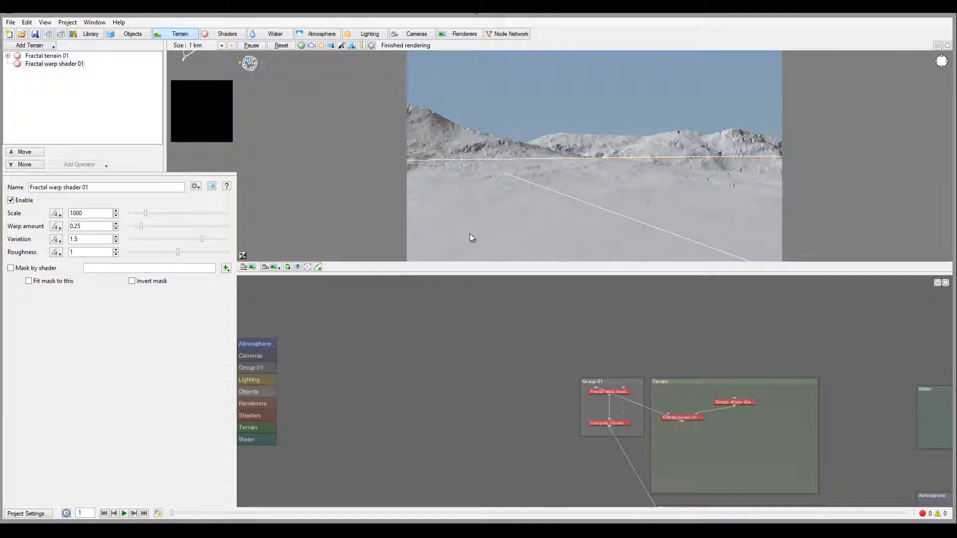
pyautogui.moveTo(528, 134)
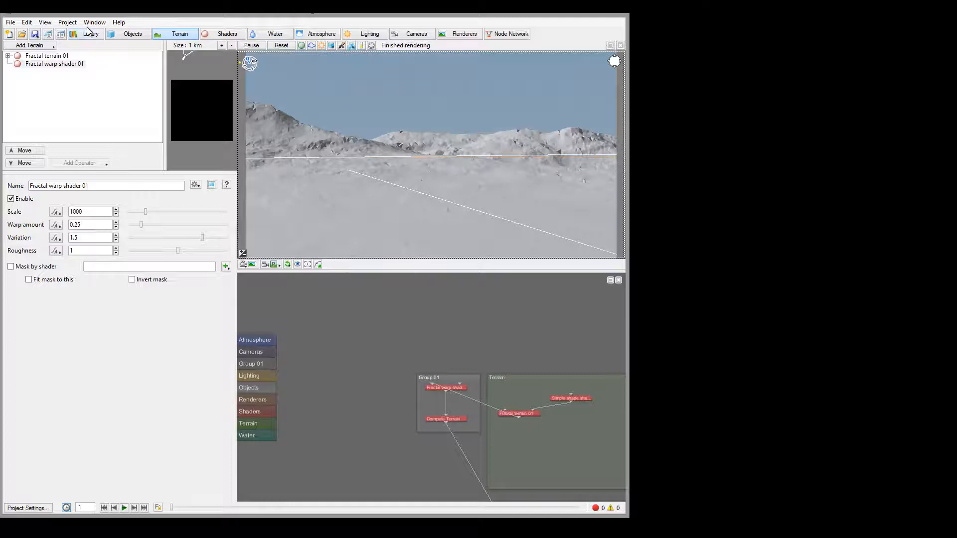
# Step: Open two extra 3D preview windows of the render camera from the View menu and preview context menu
pyautogui.click(44, 22)
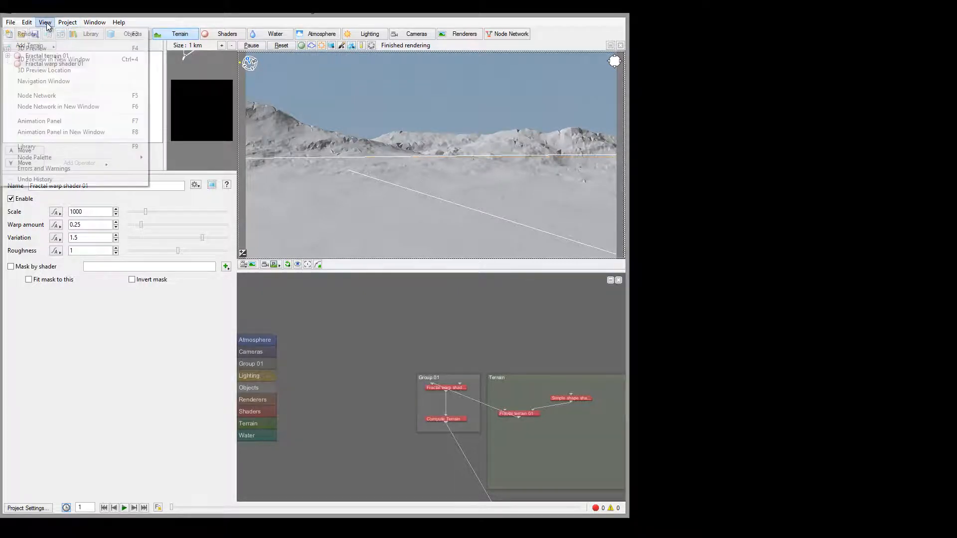
pyautogui.moveTo(53, 59)
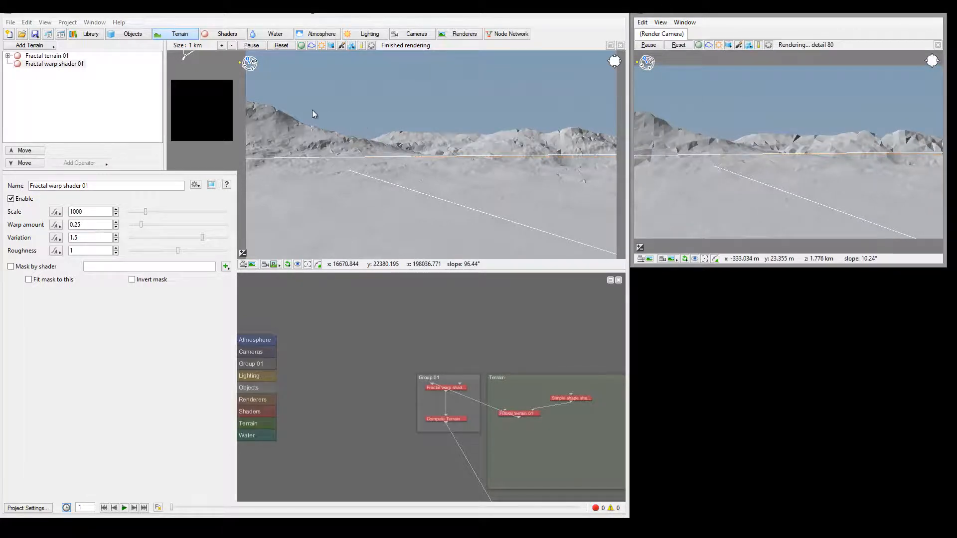
pyautogui.rightClick(312, 114)
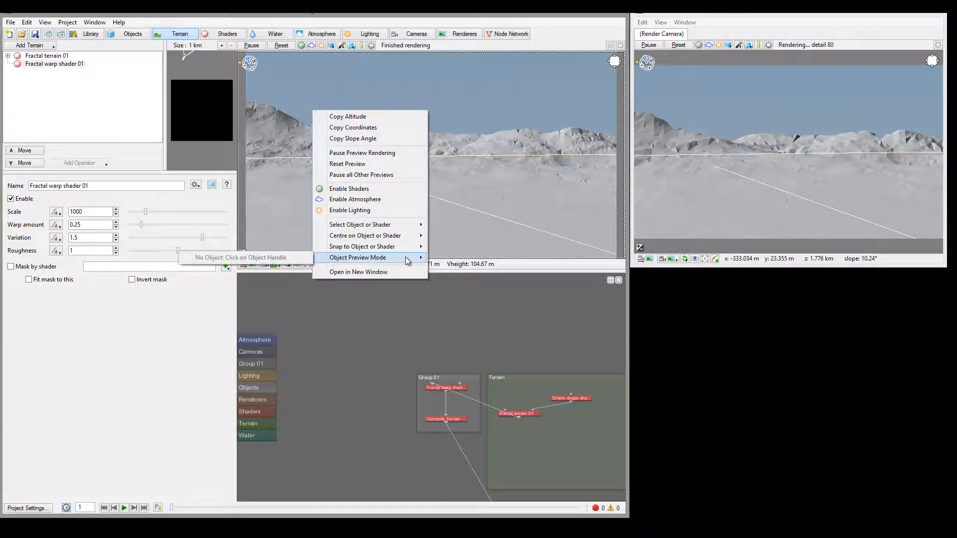
pyautogui.moveTo(359, 271)
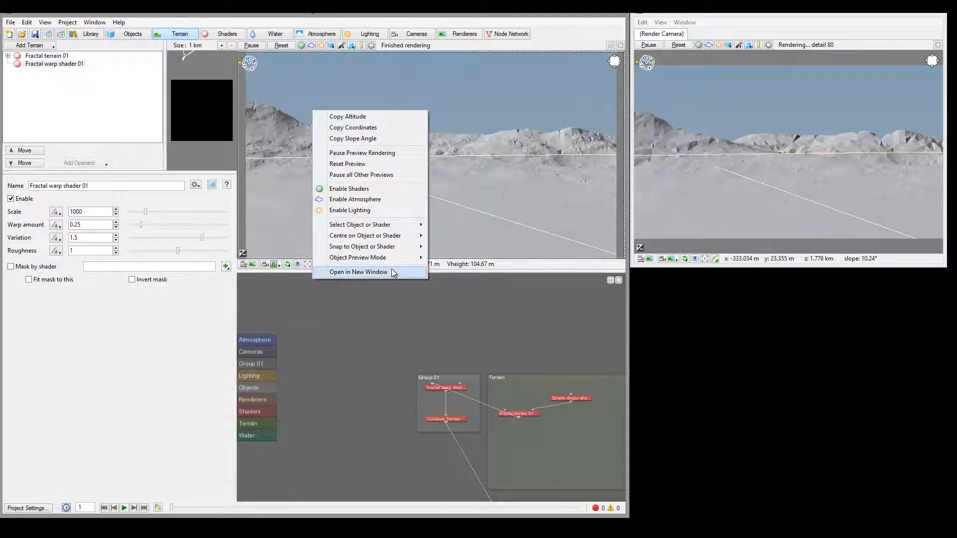
pyautogui.click(358, 271)
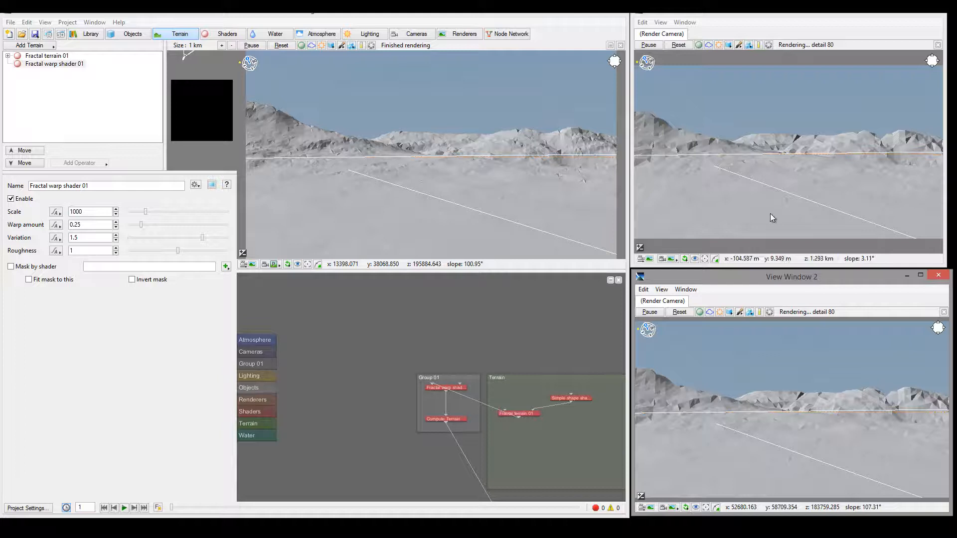
pyautogui.moveTo(671, 258)
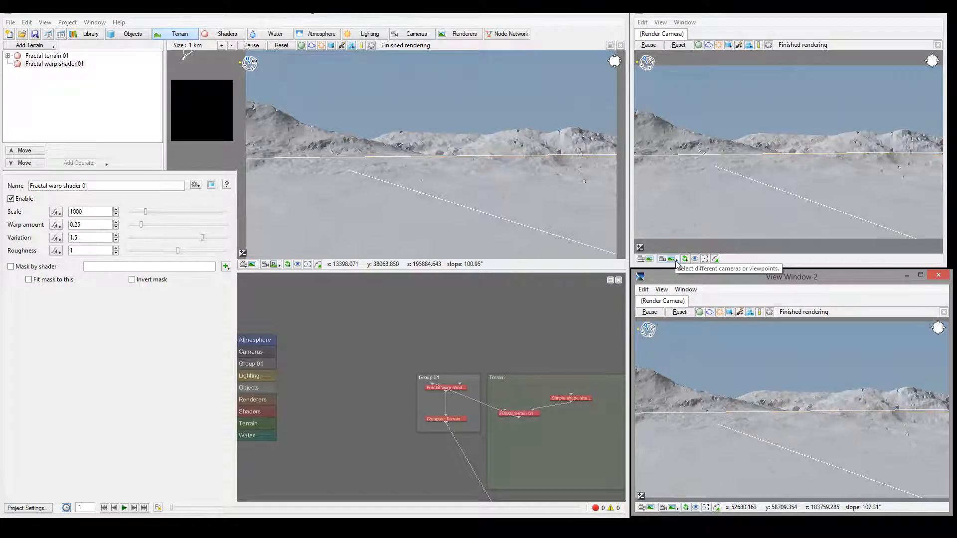
# Step: Switch the extra previews to top and front views and bring up the reset-view options
pyautogui.click(670, 258)
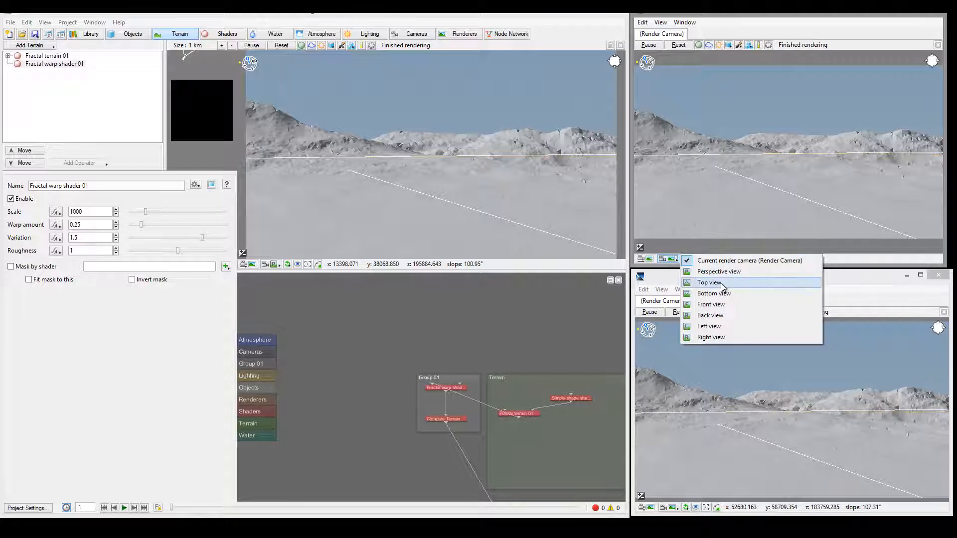
pyautogui.click(709, 282)
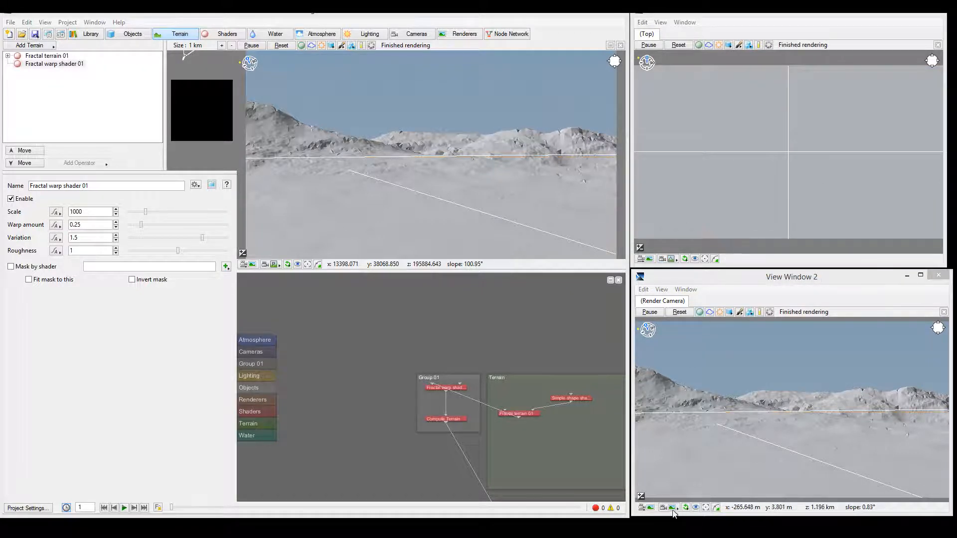
pyautogui.click(670, 507)
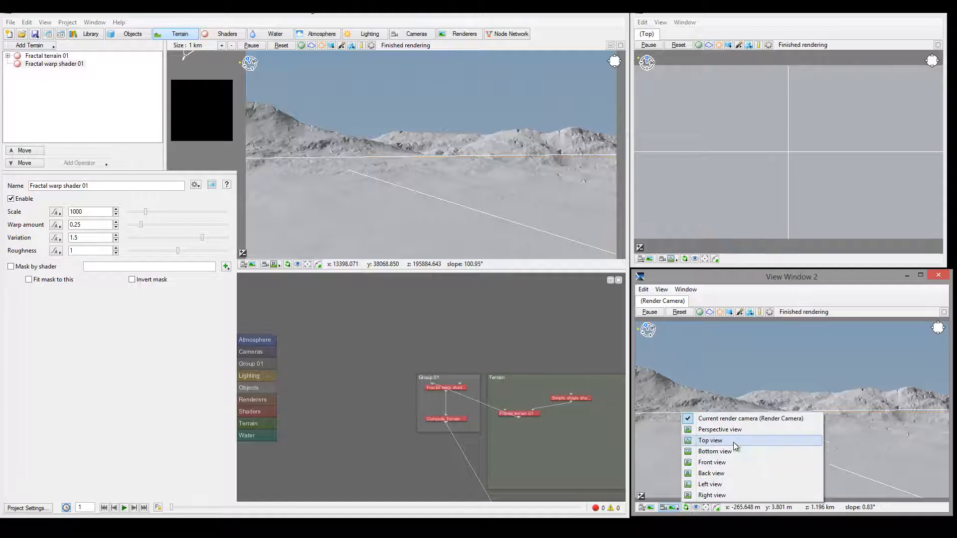
pyautogui.moveTo(735, 464)
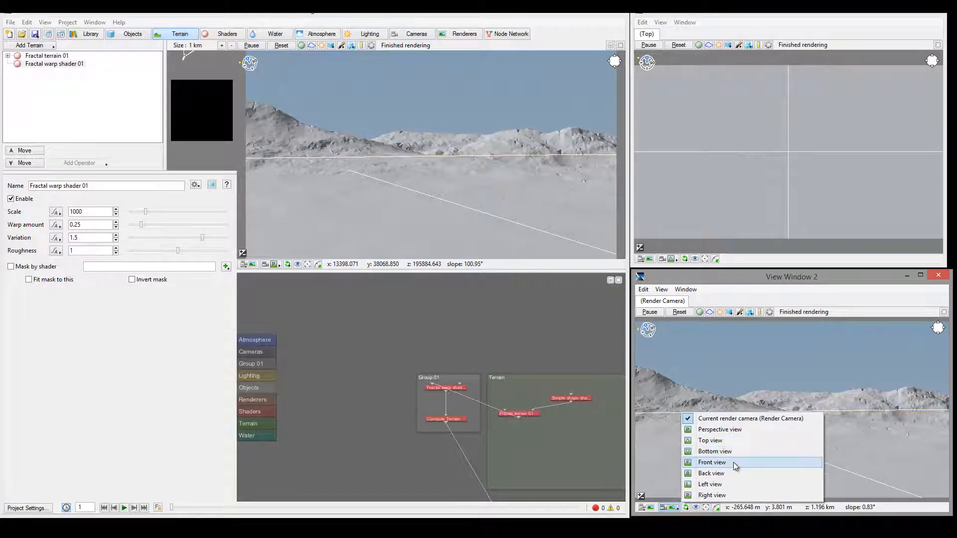
pyautogui.click(712, 462)
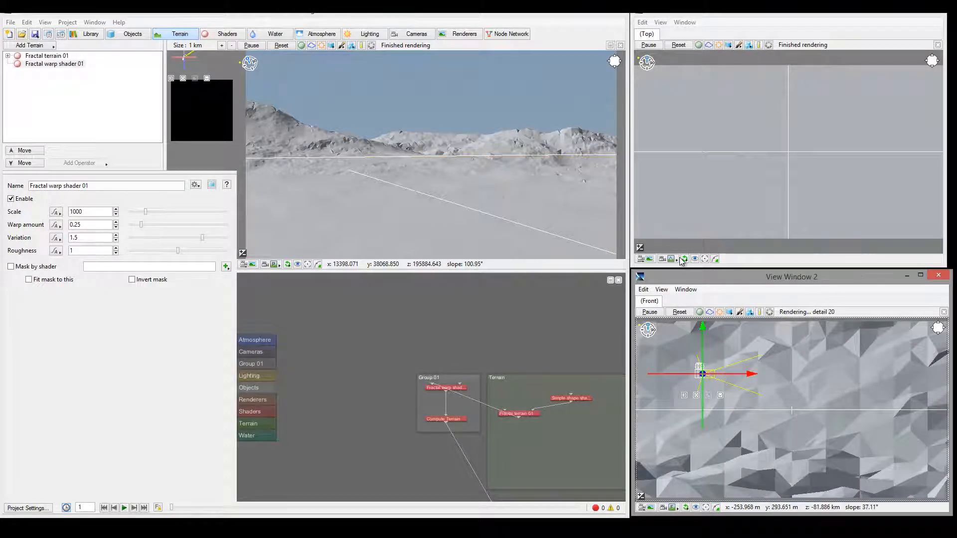
pyautogui.moveTo(684, 259)
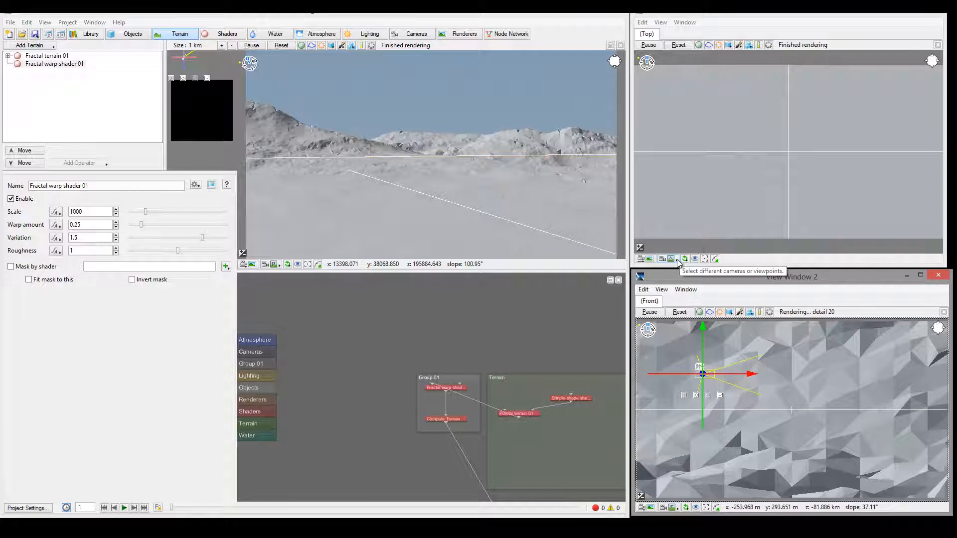
pyautogui.moveTo(694, 258)
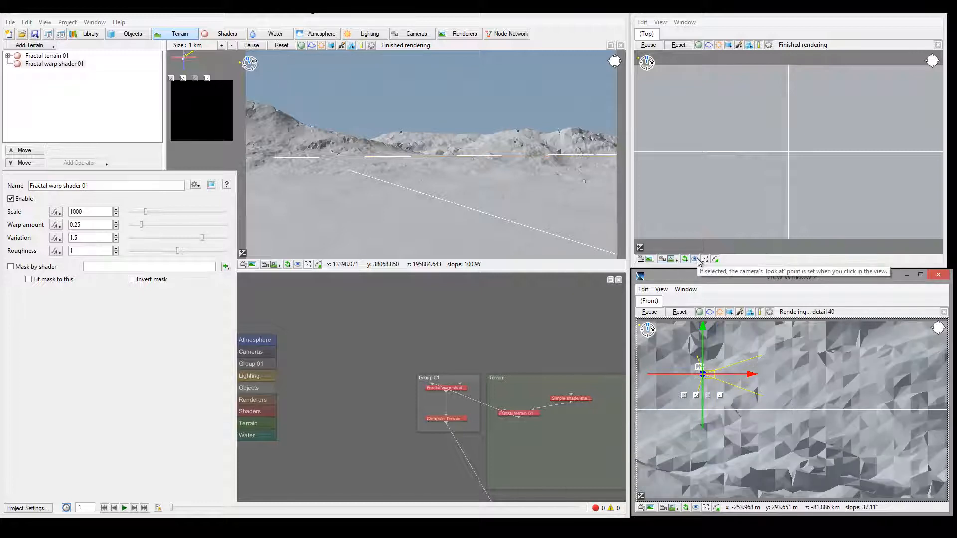
pyautogui.moveTo(684, 259)
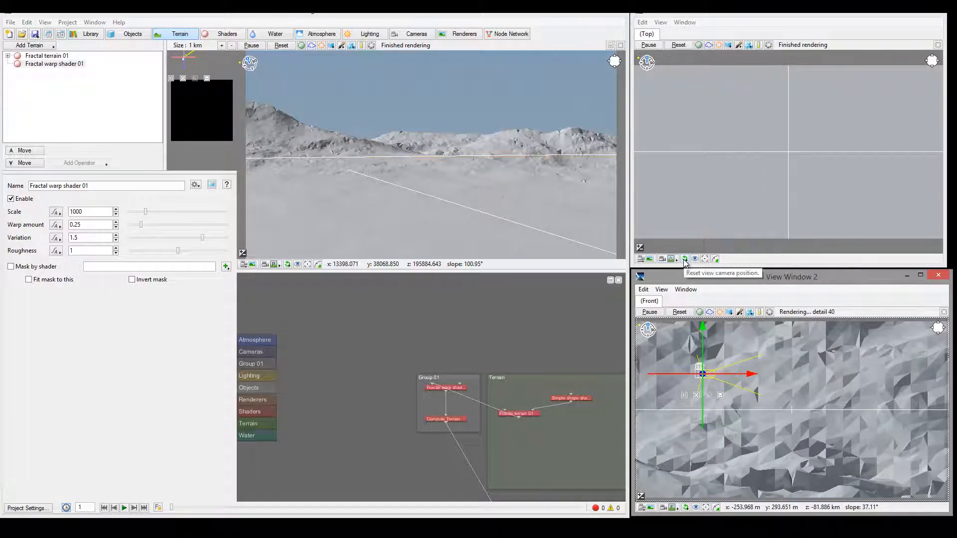
pyautogui.click(684, 259)
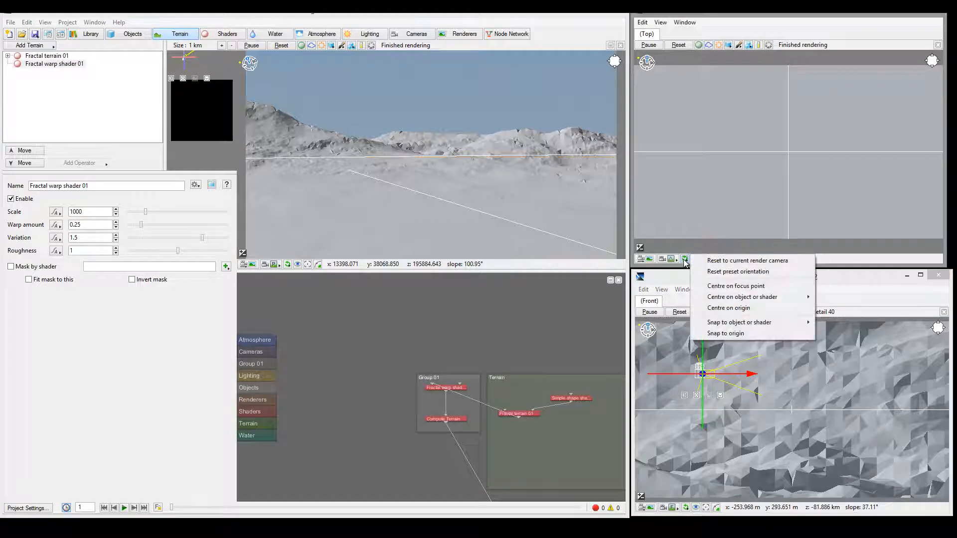
pyautogui.moveTo(747, 261)
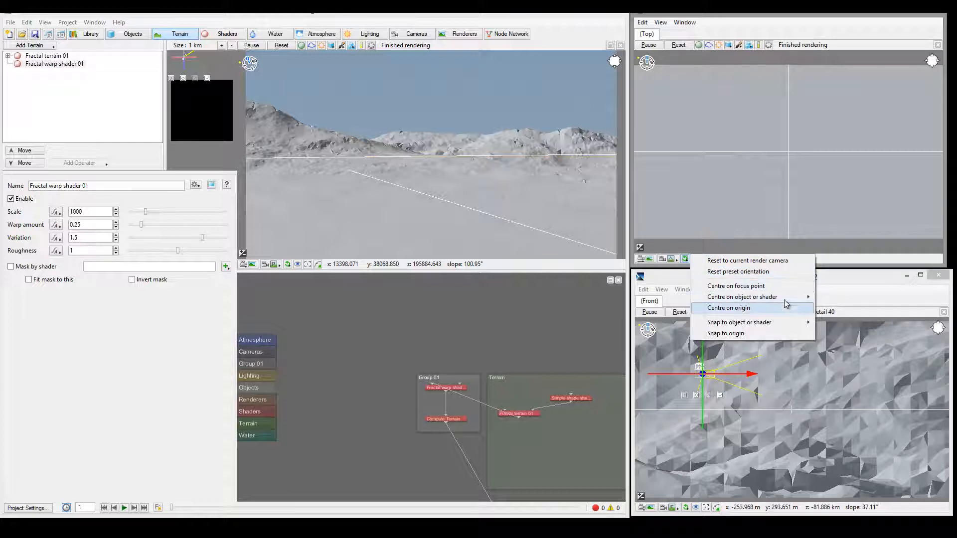
pyautogui.moveTo(741, 297)
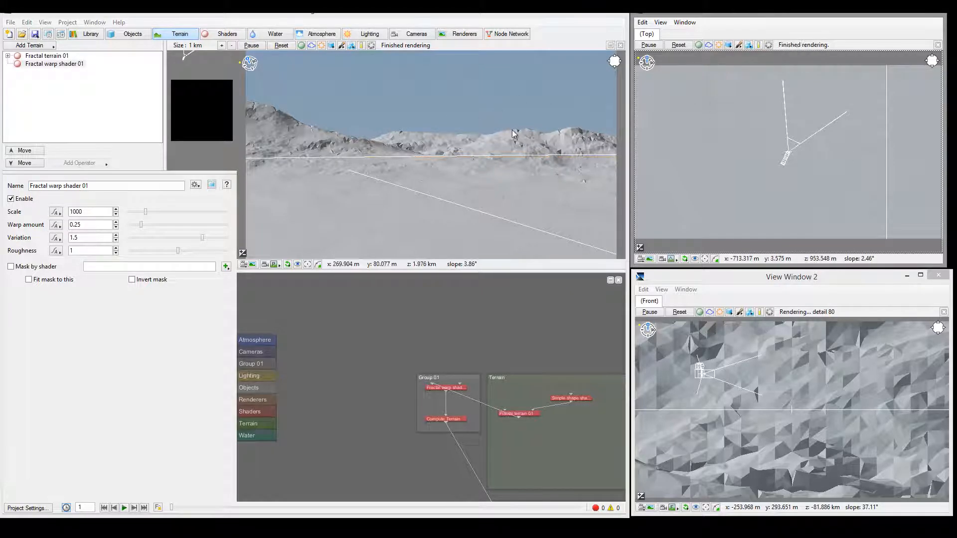
pyautogui.moveTo(841, 497)
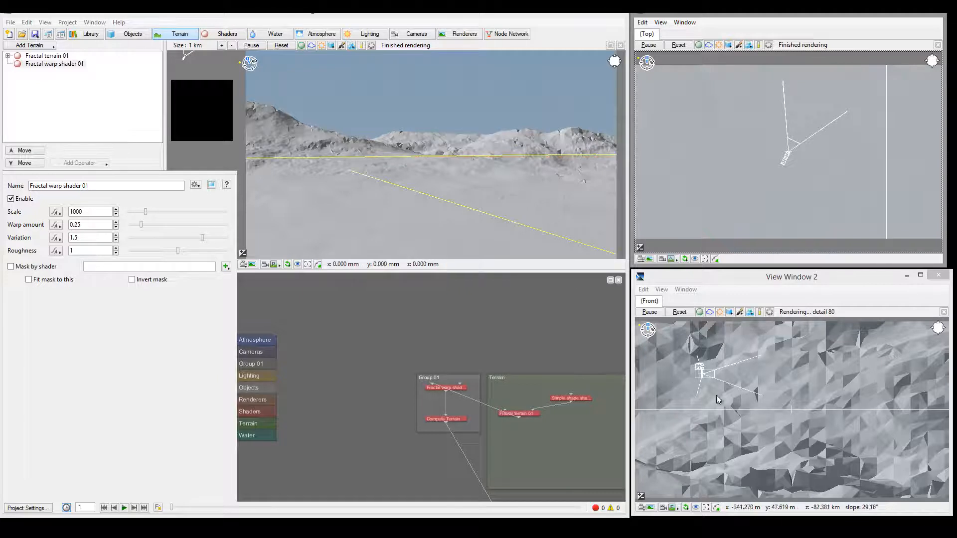
pyautogui.moveTo(773, 384)
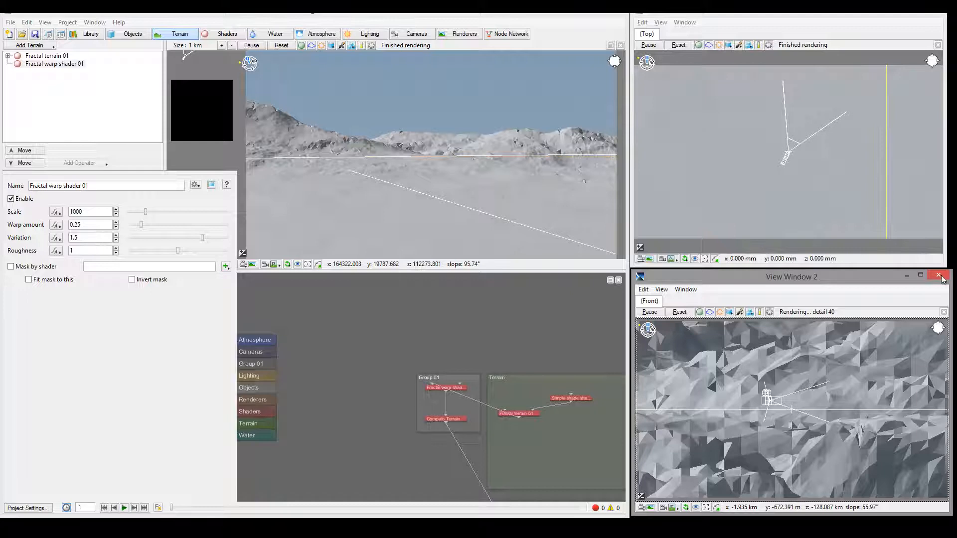
# Step: Close View Window 2 and review the 3D Preview shortcuts in Help > Mouse and Key Settings
pyautogui.click(938, 276)
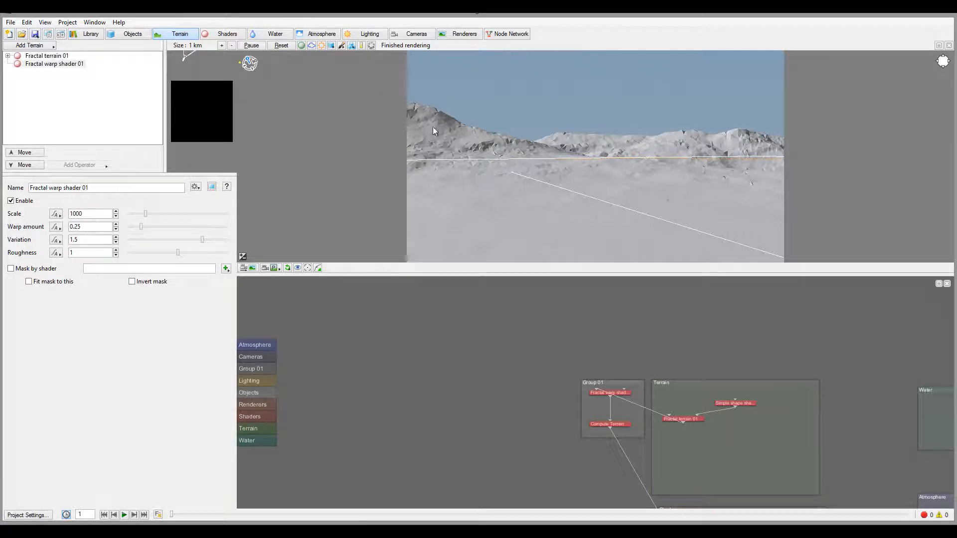
pyautogui.moveTo(666, 141)
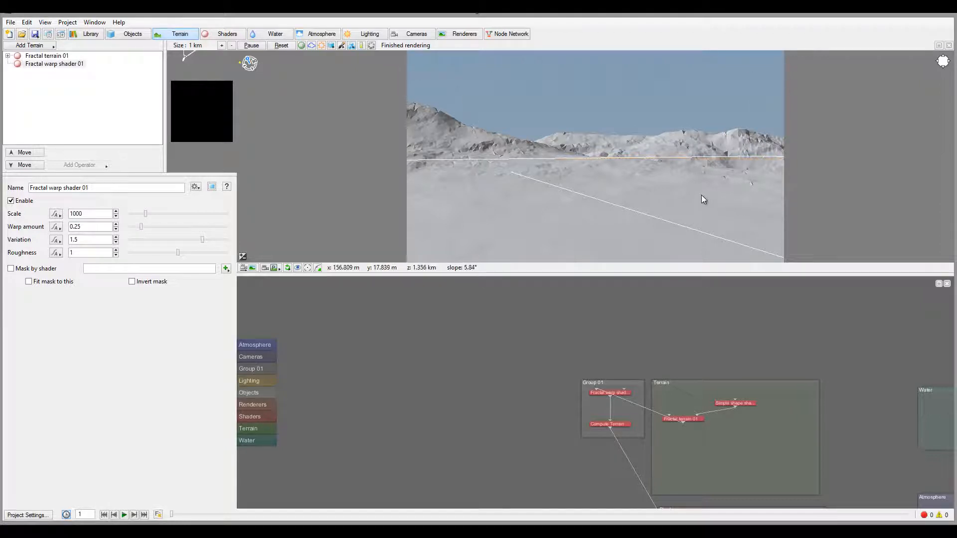
pyautogui.moveTo(584, 160)
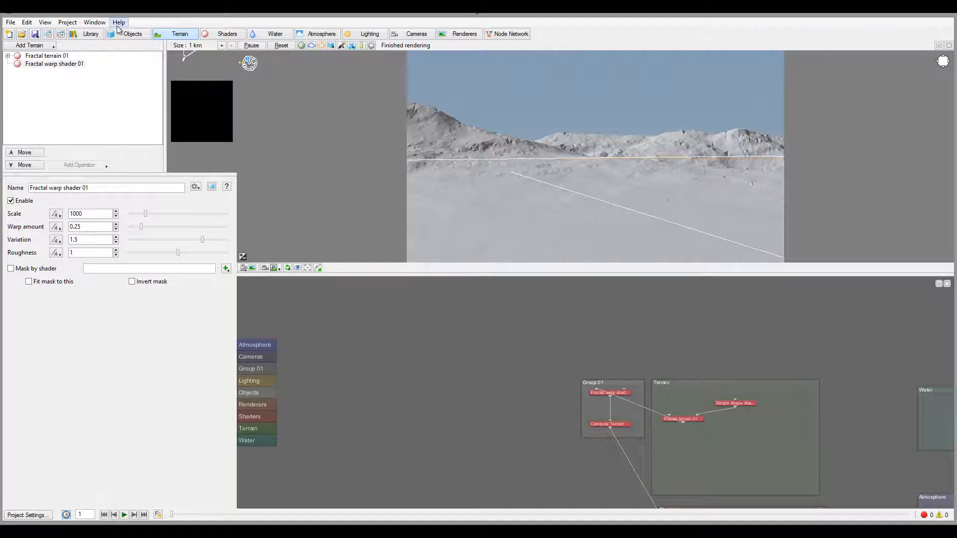
pyautogui.click(119, 23)
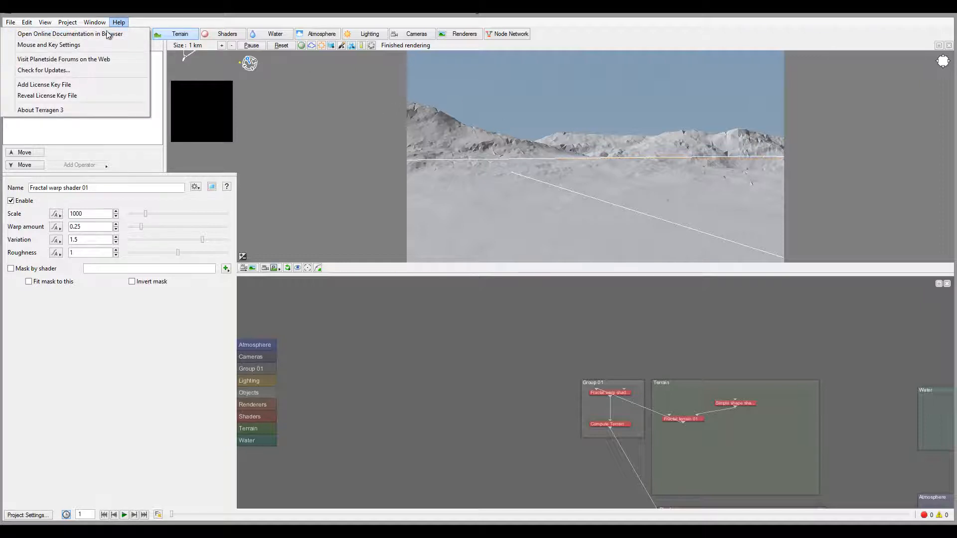
pyautogui.click(49, 44)
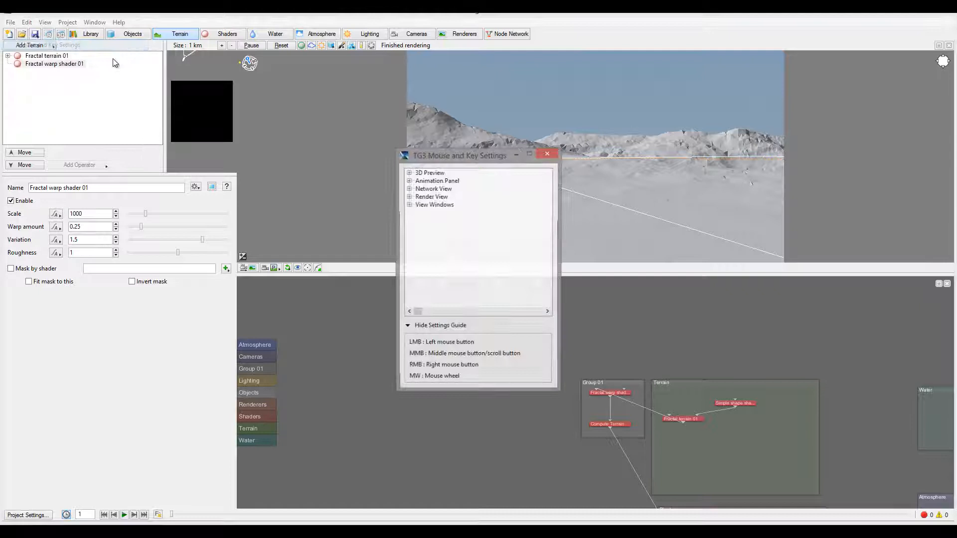
pyautogui.click(409, 173)
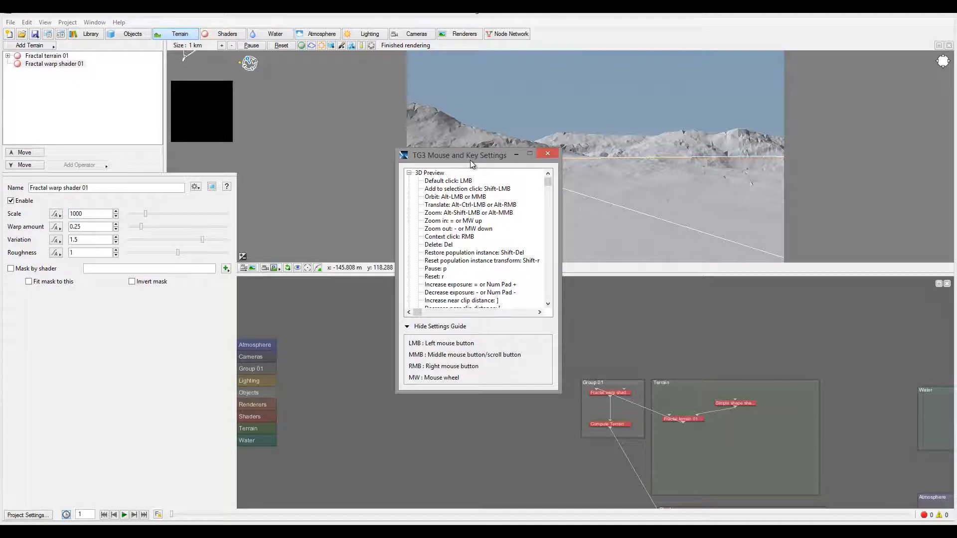
pyautogui.click(547, 153)
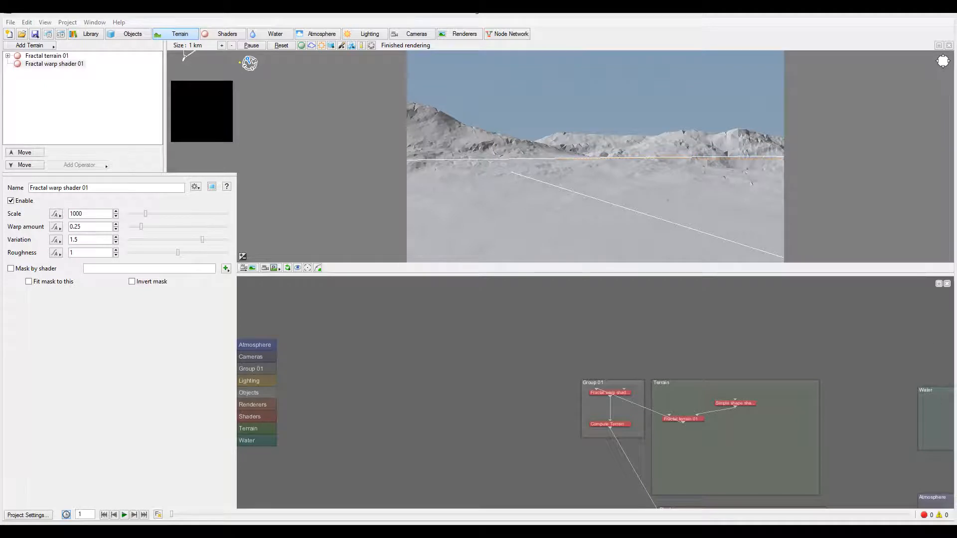
pyautogui.moveTo(856, 346)
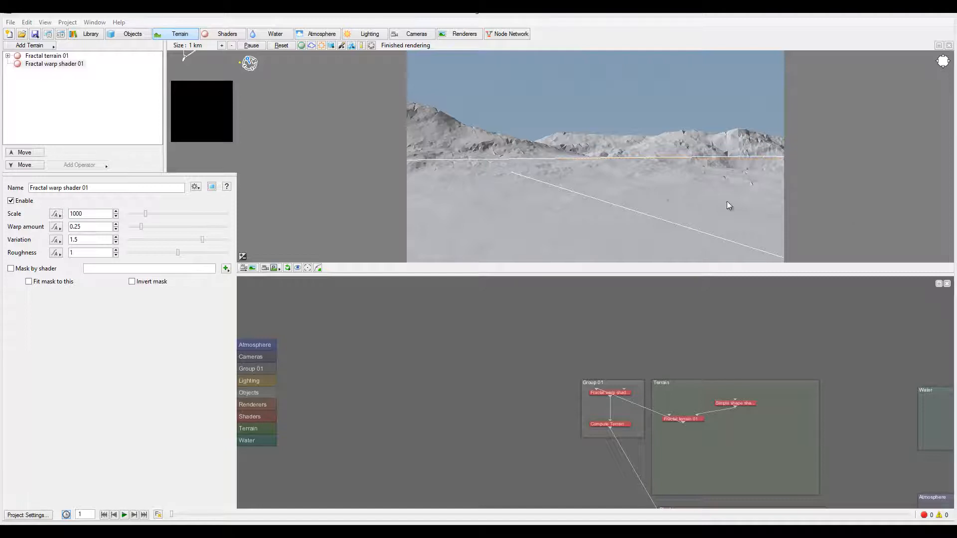
pyautogui.moveTo(839, 194)
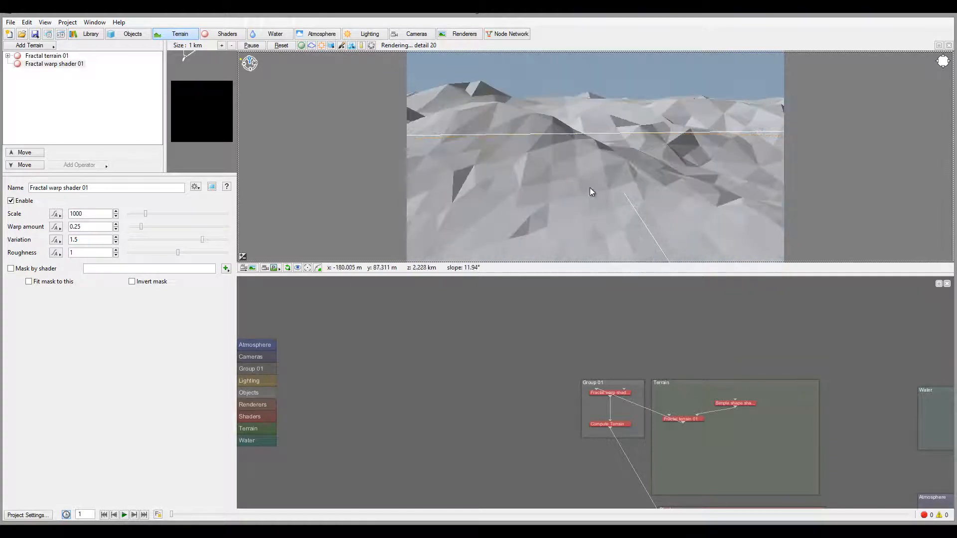
# Step: Drag in the 3D preview to move the camera nearer the snowy slopes
pyautogui.moveTo(590, 192); pyautogui.dragTo(620, 242)
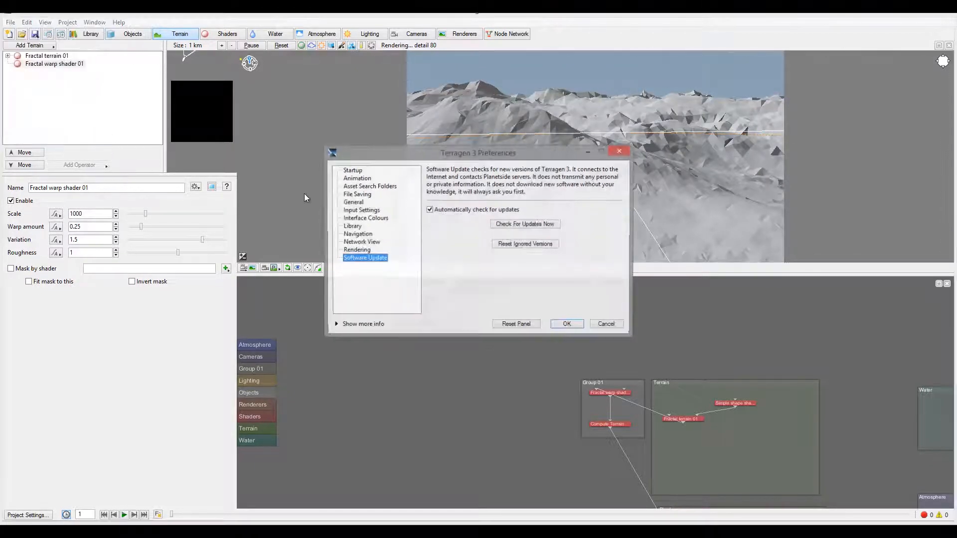
pyautogui.moveTo(365, 257)
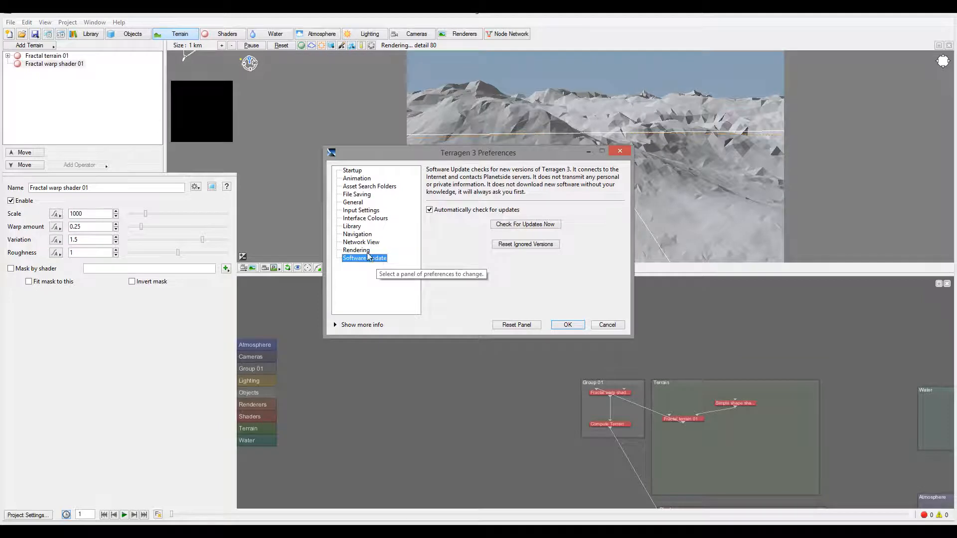
# Step: Select a different panel in the Preferences window's left-hand list
pyautogui.click(357, 233)
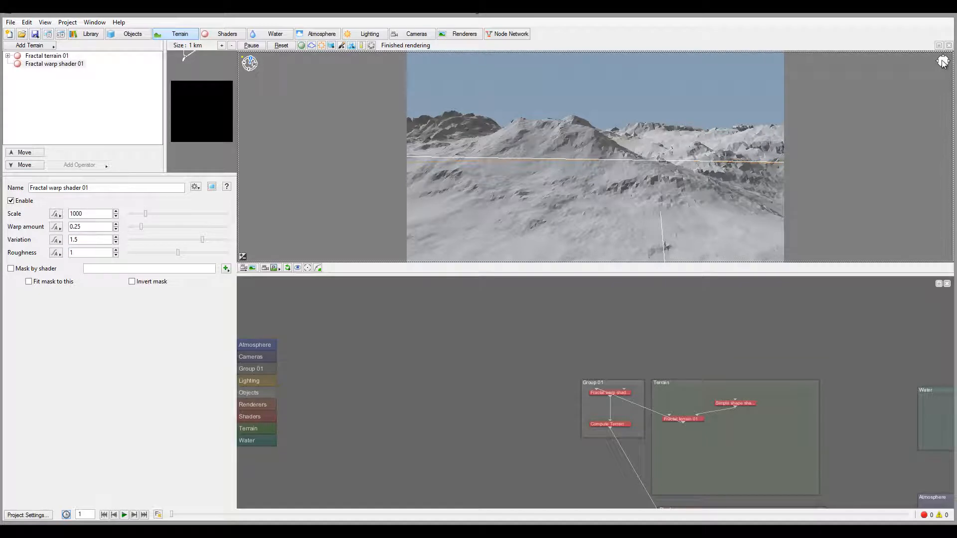
pyautogui.moveTo(942, 62)
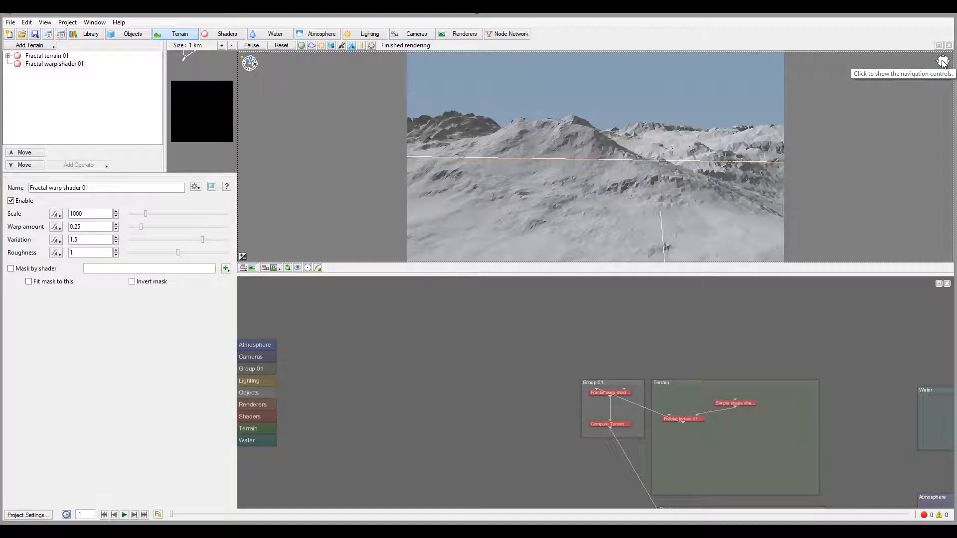
# Step: Show the on-screen navigation controls at the 3D preview's top-right corner
pyautogui.click(943, 62)
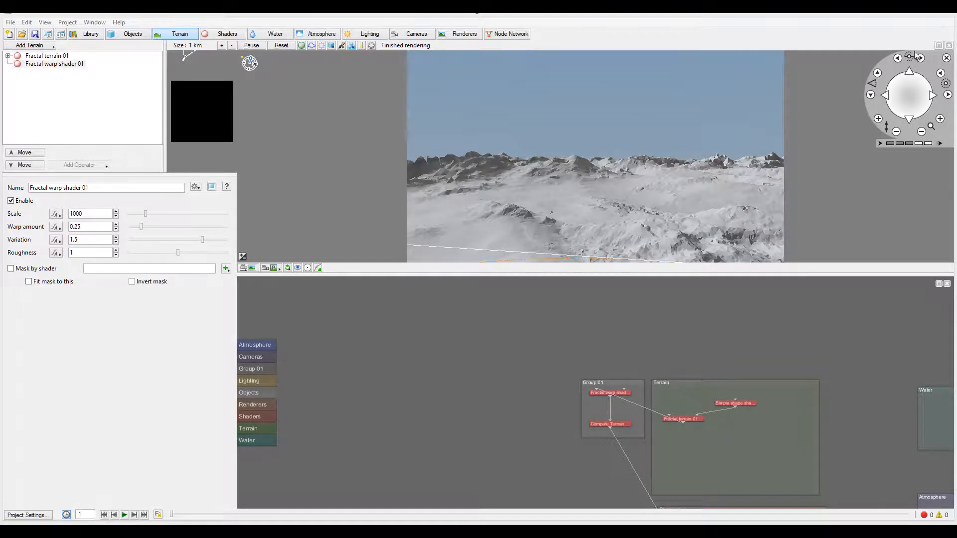
pyautogui.moveTo(656, 170)
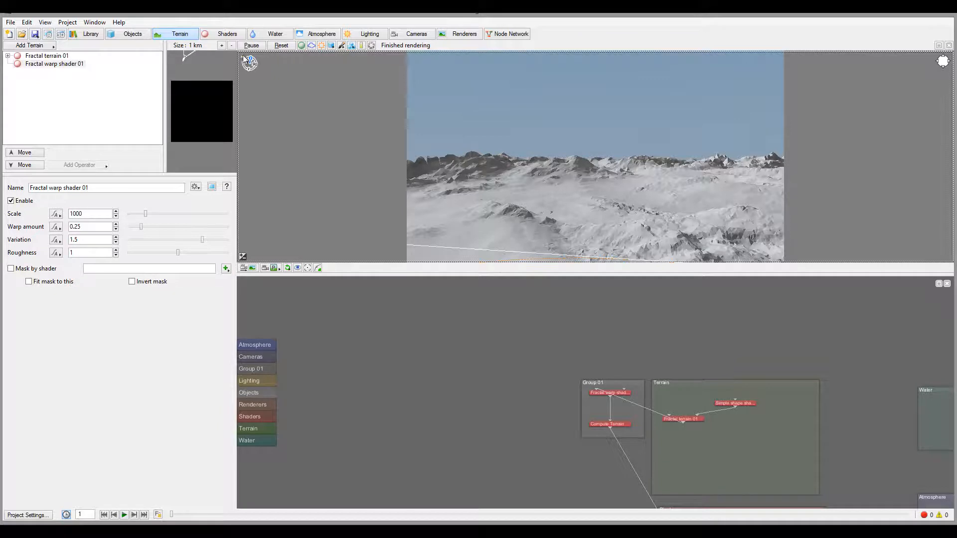
# Step: Set Sunlight 01's heading to 0 and its elevation to about -38
pyautogui.click(369, 34)
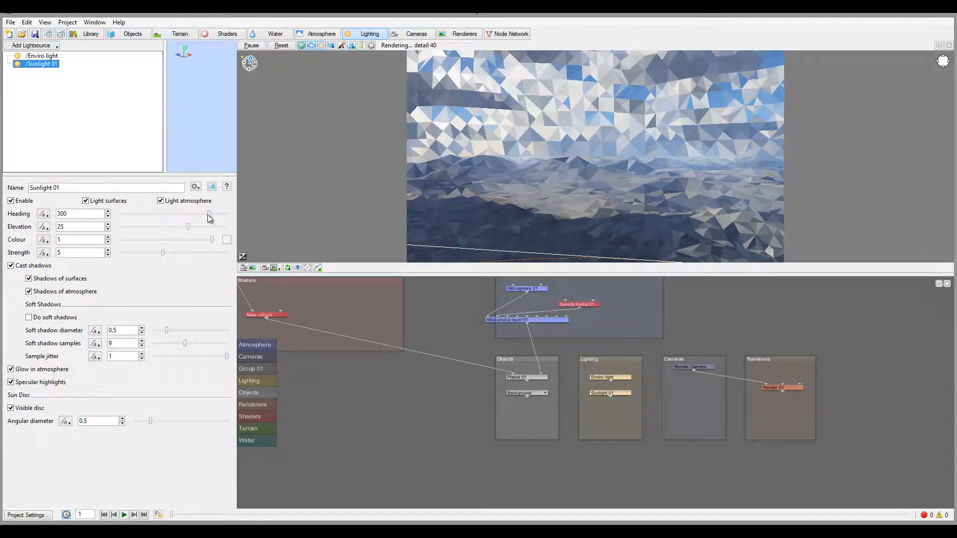
pyautogui.moveTo(209, 215); pyautogui.dragTo(185, 214)
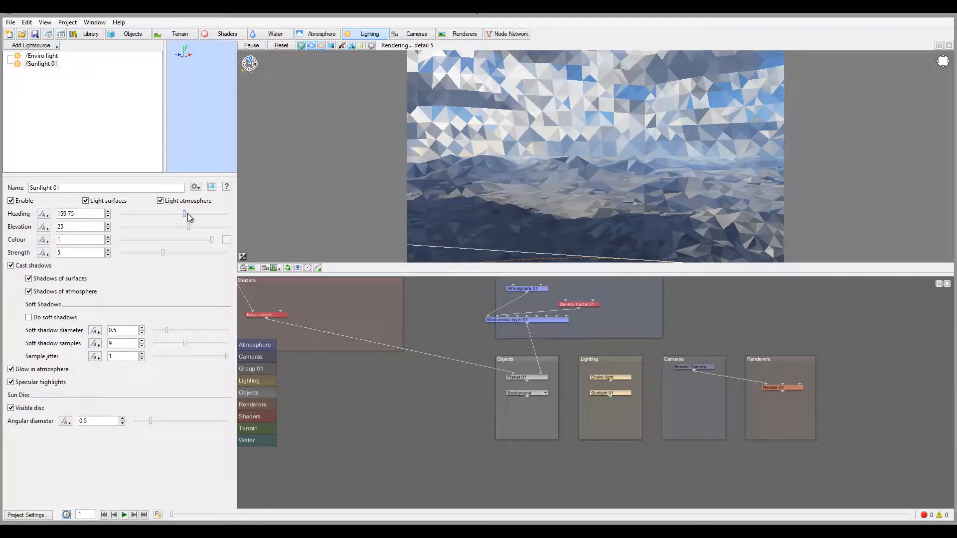
pyautogui.moveTo(184, 214); pyautogui.dragTo(227, 214)
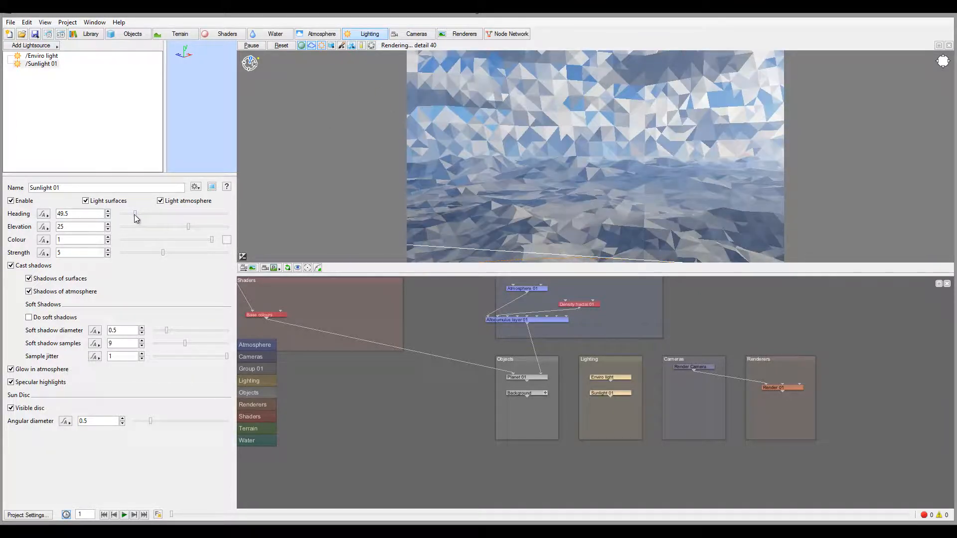
pyautogui.moveTo(135, 215); pyautogui.dragTo(120, 215)
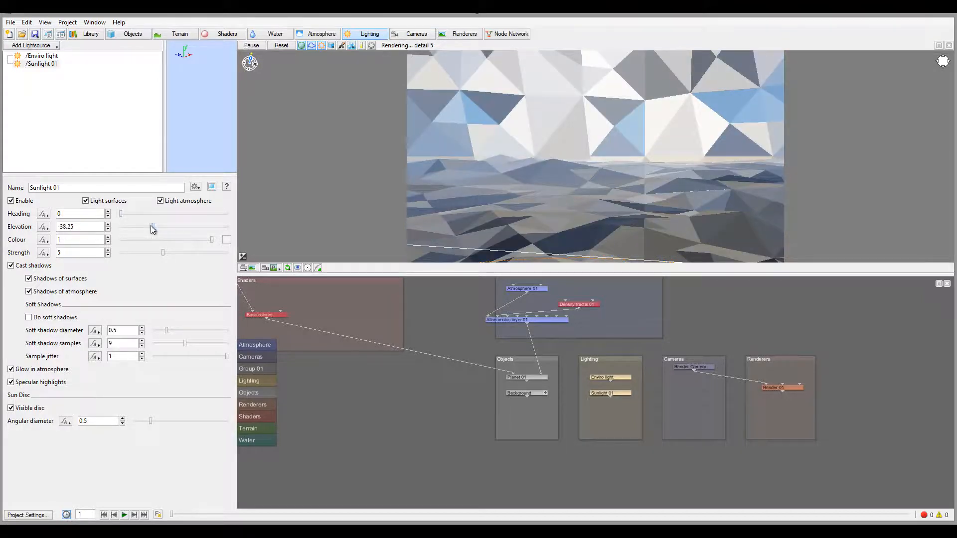
pyautogui.moveTo(153, 227); pyautogui.dragTo(179, 226)
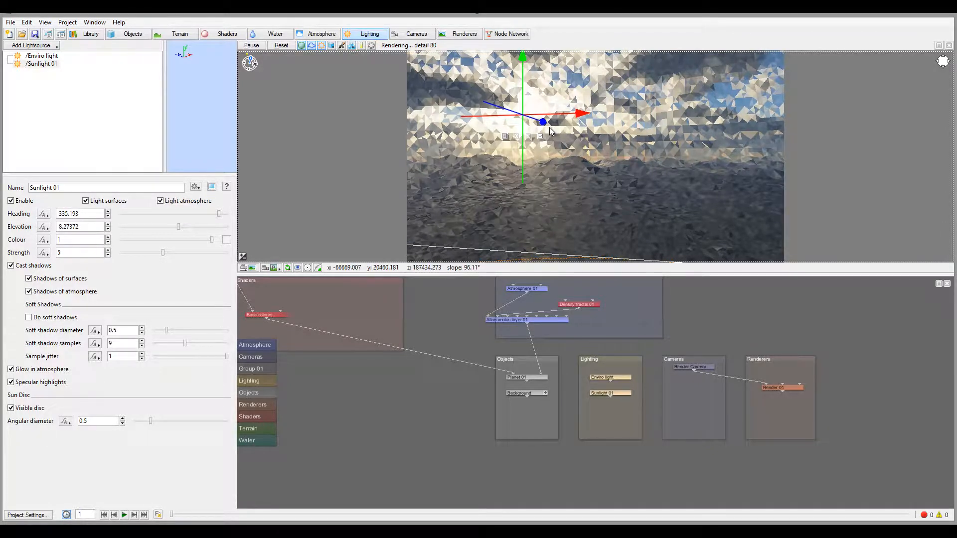
pyautogui.moveTo(540, 136)
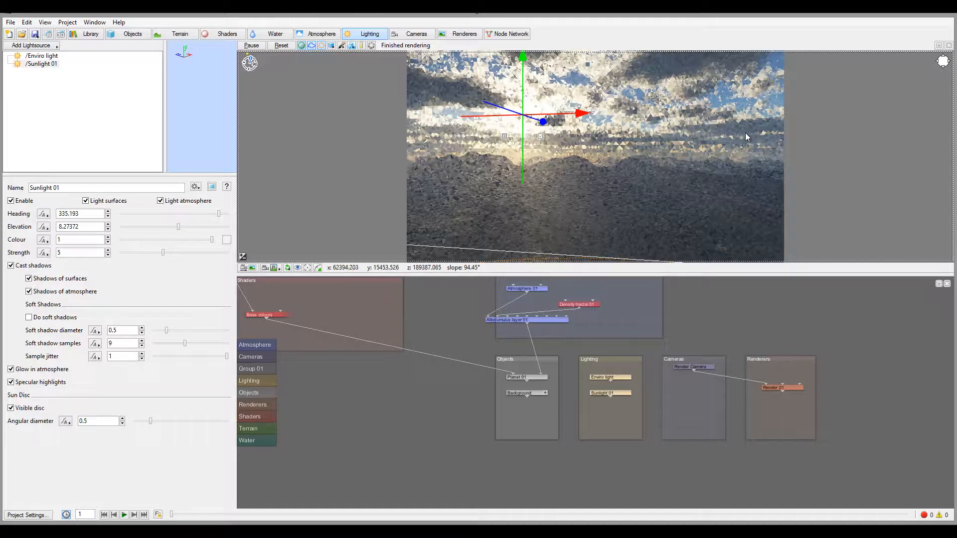
pyautogui.moveTo(604, 131)
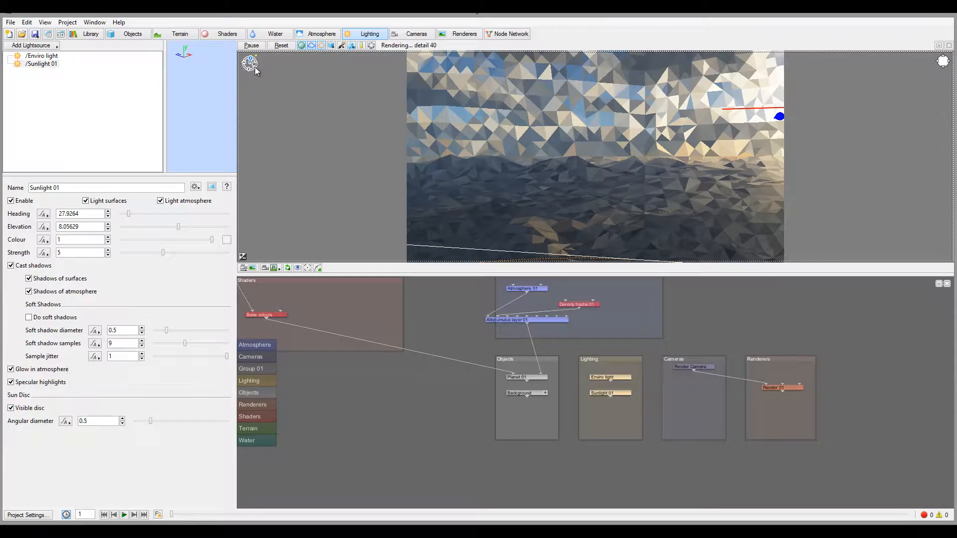
pyautogui.click(26, 22)
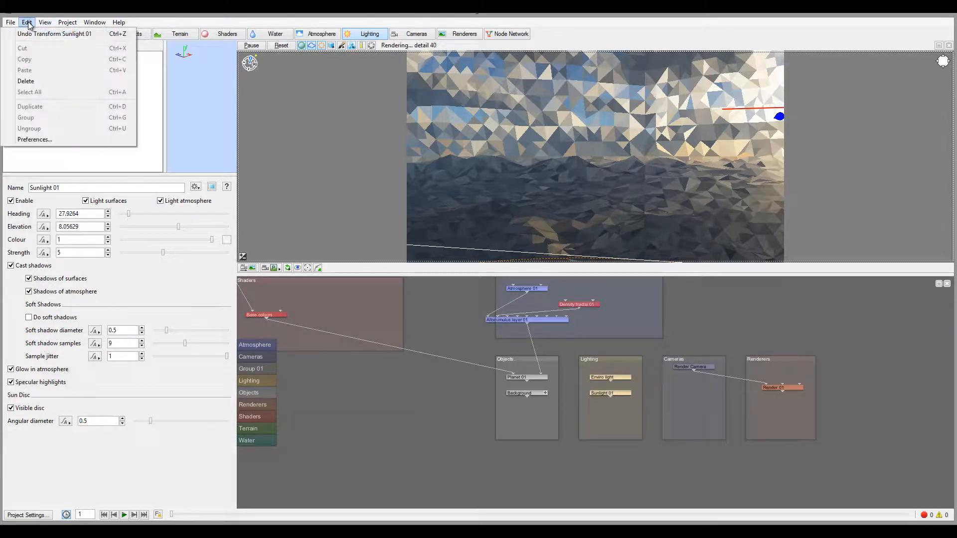
pyautogui.click(35, 139)
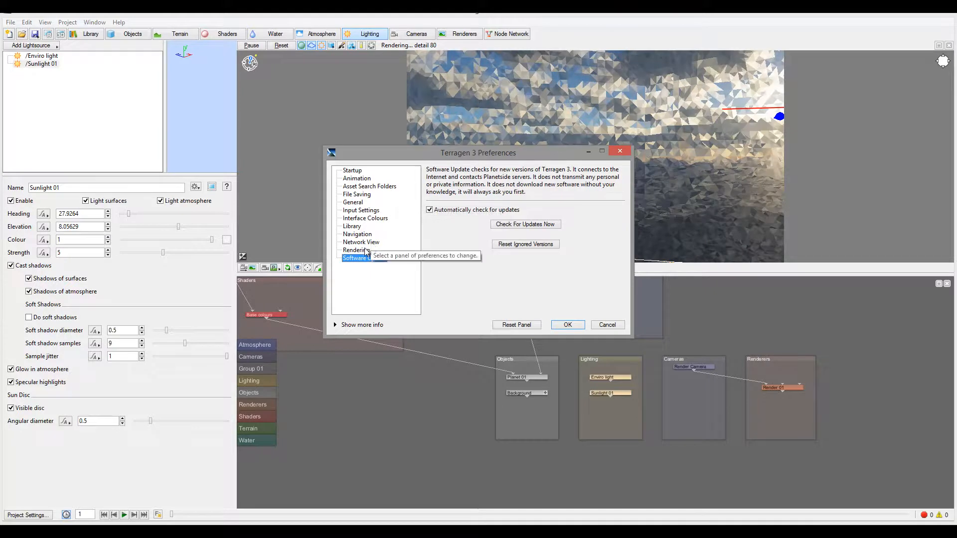
pyautogui.click(357, 235)
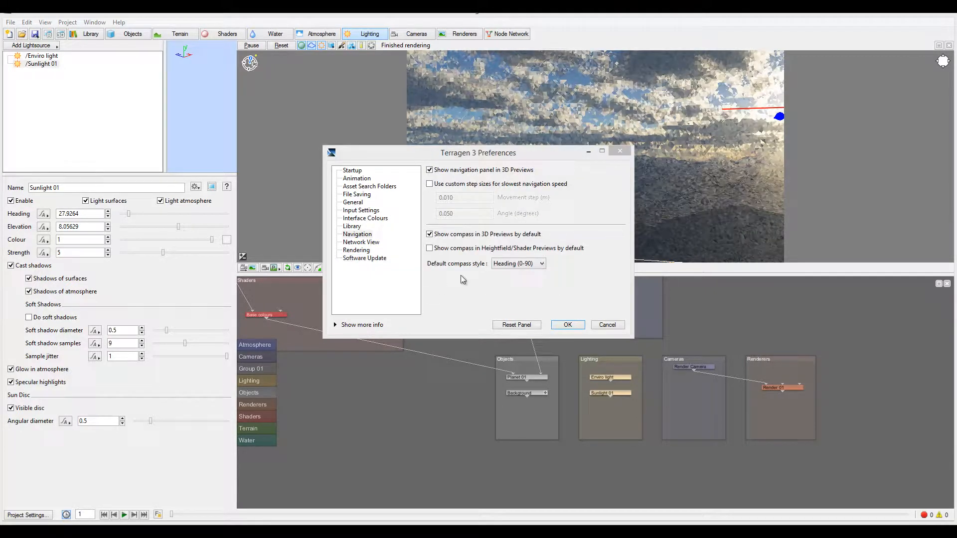
pyautogui.click(518, 264)
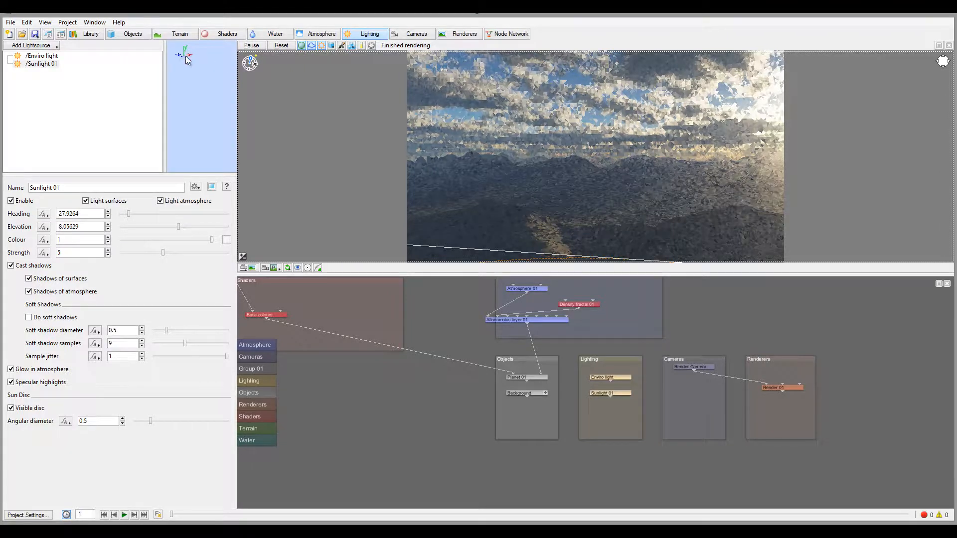
pyautogui.moveTo(198, 56)
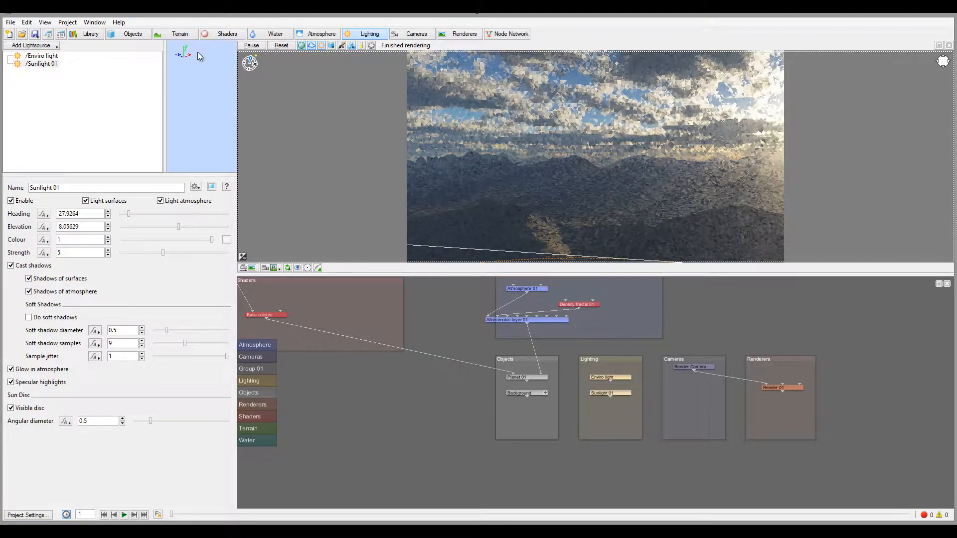
pyautogui.moveTo(418, 165)
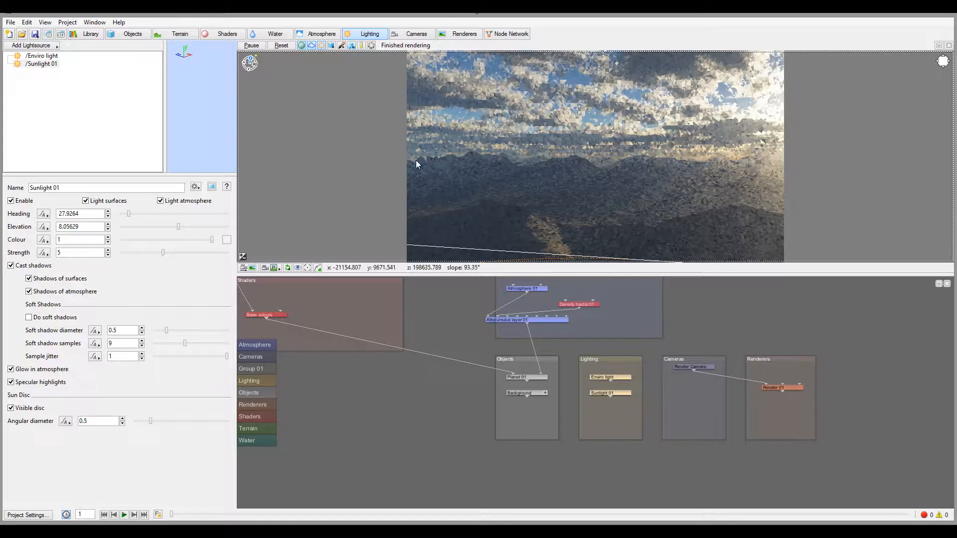
pyautogui.moveTo(402, 163)
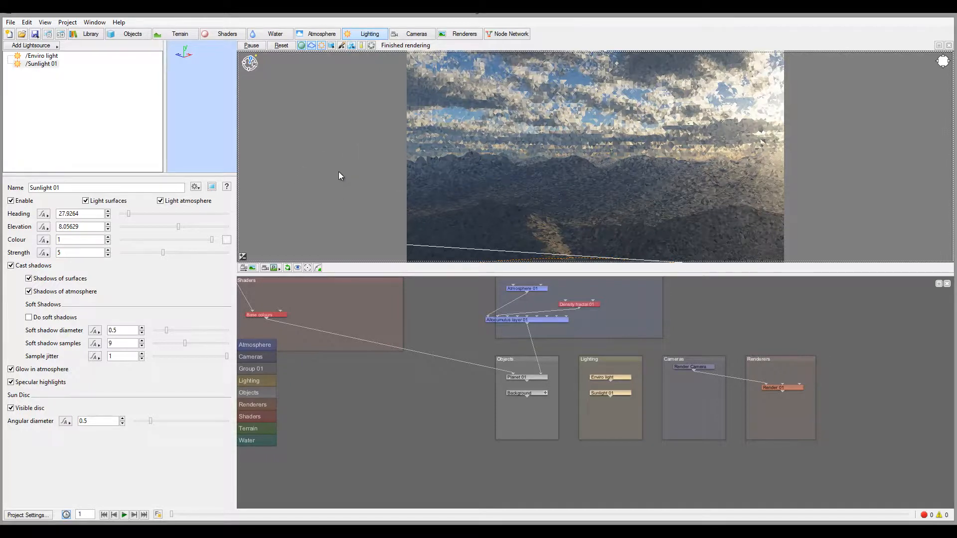
pyautogui.moveTo(552, 254)
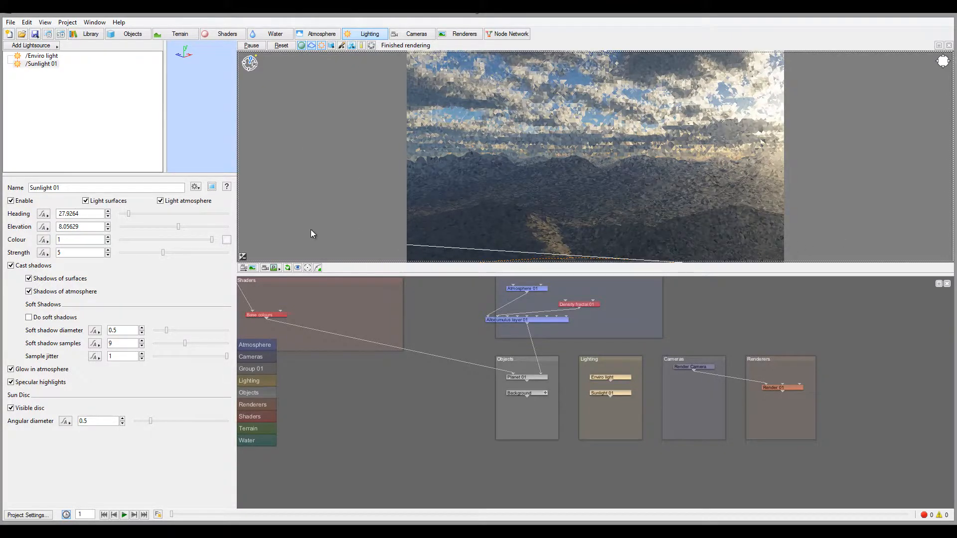
pyautogui.moveTo(582, 248)
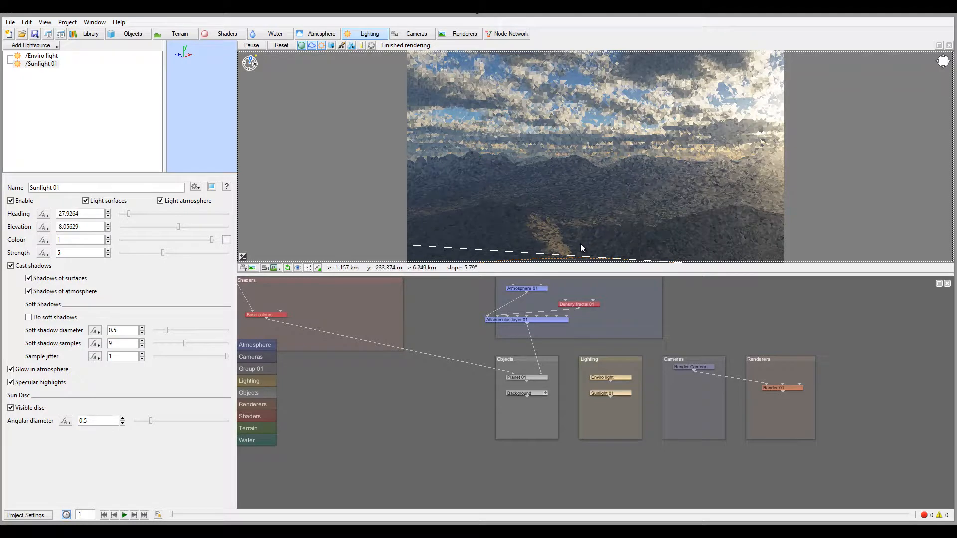
pyautogui.moveTo(584, 251)
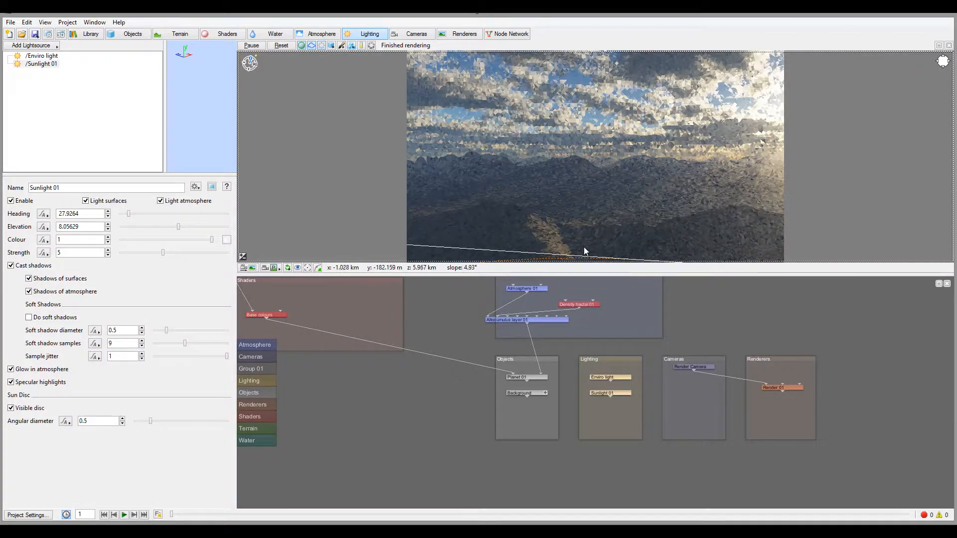
pyautogui.moveTo(479, 249)
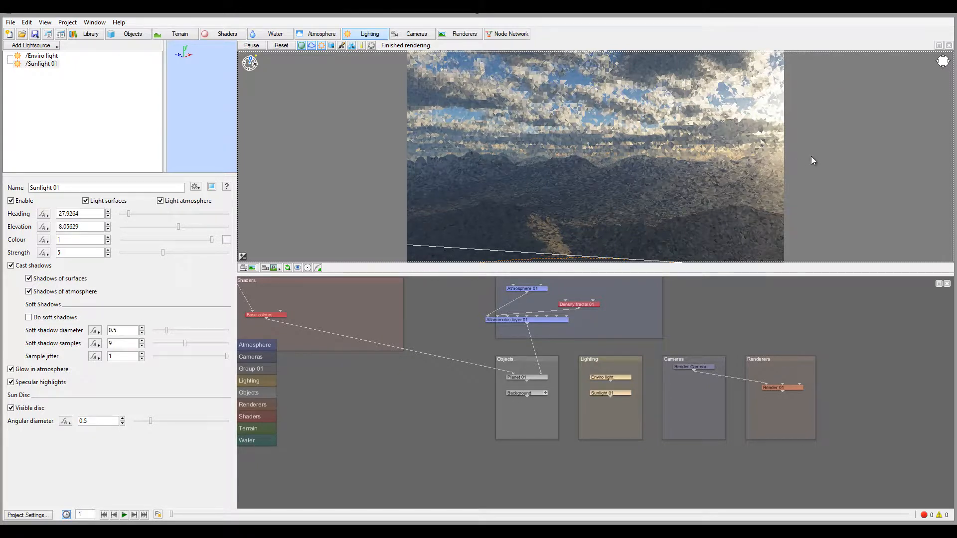
pyautogui.moveTo(566, 201)
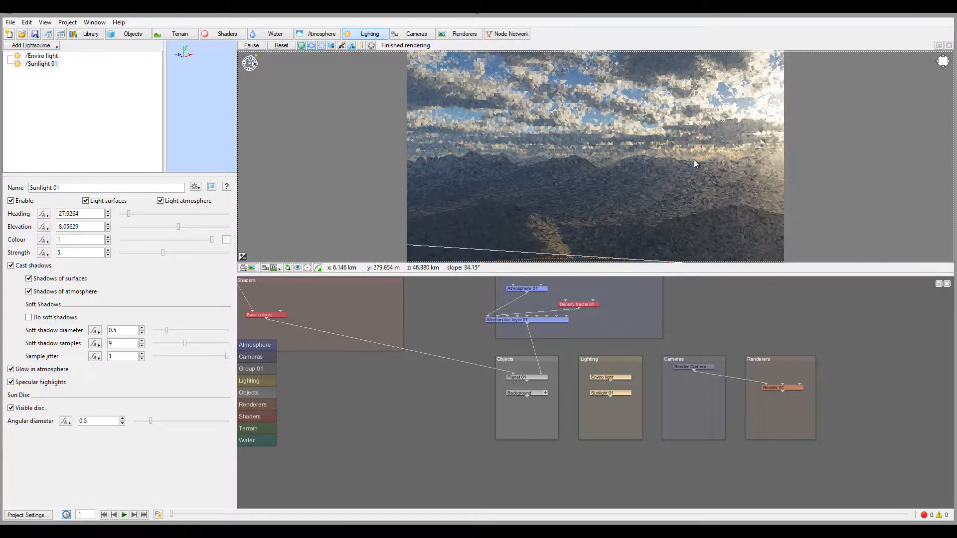
pyautogui.moveTo(484, 249)
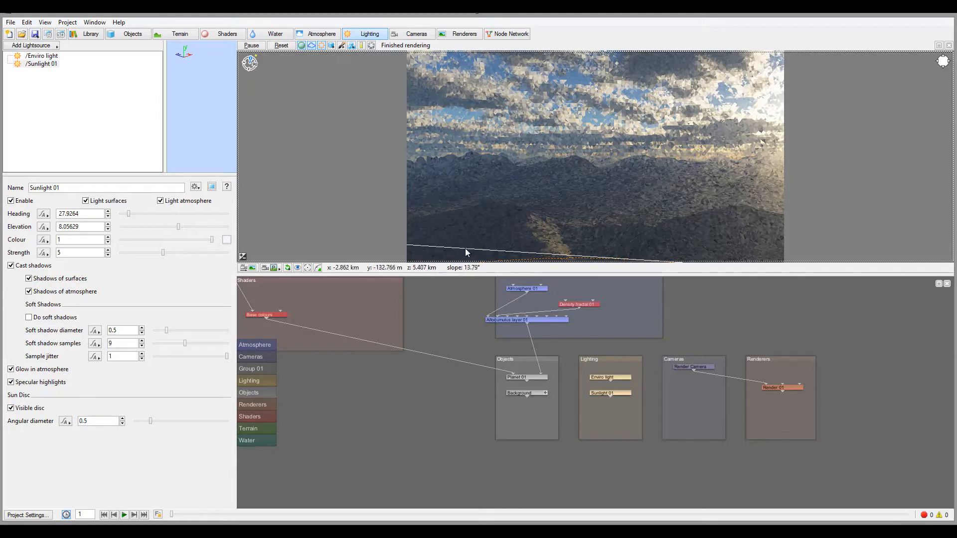
pyautogui.moveTo(480, 269)
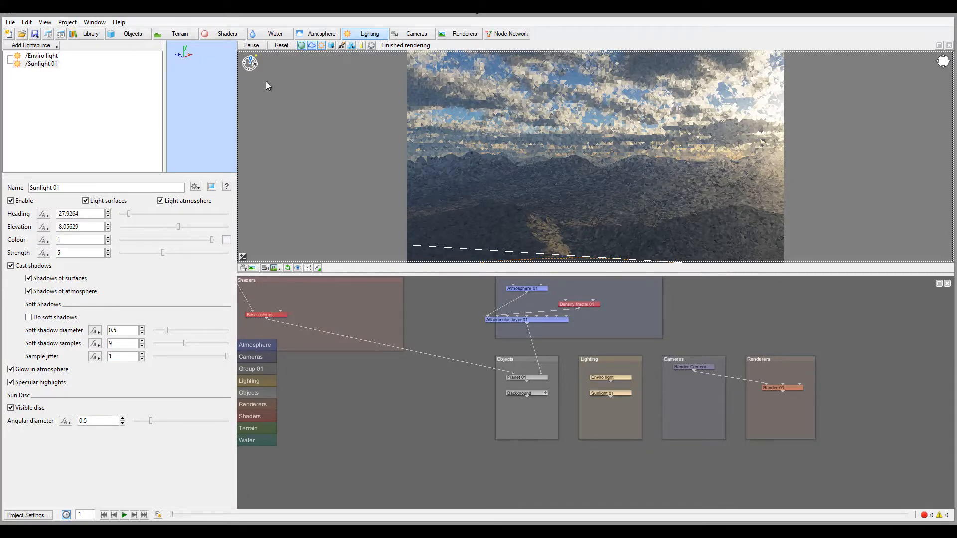
pyautogui.moveTo(694, 200)
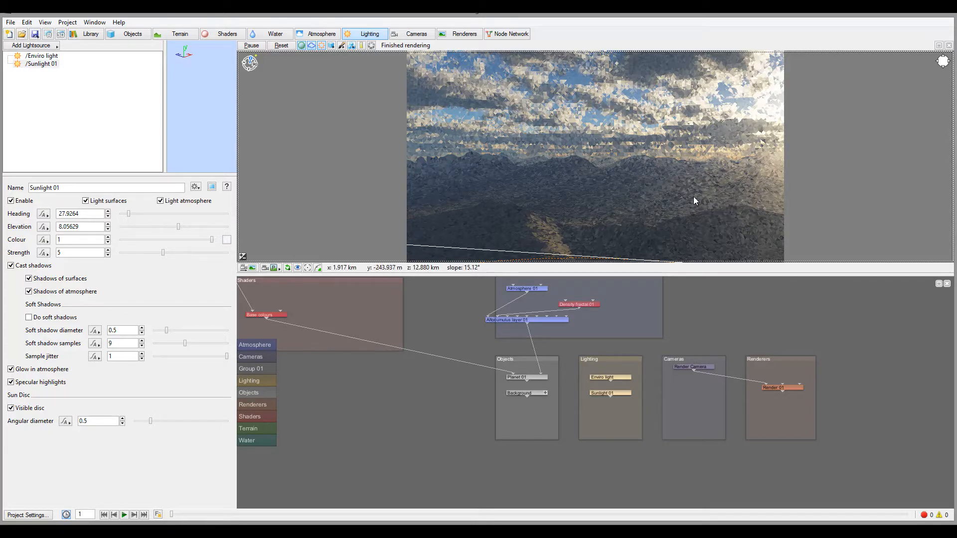